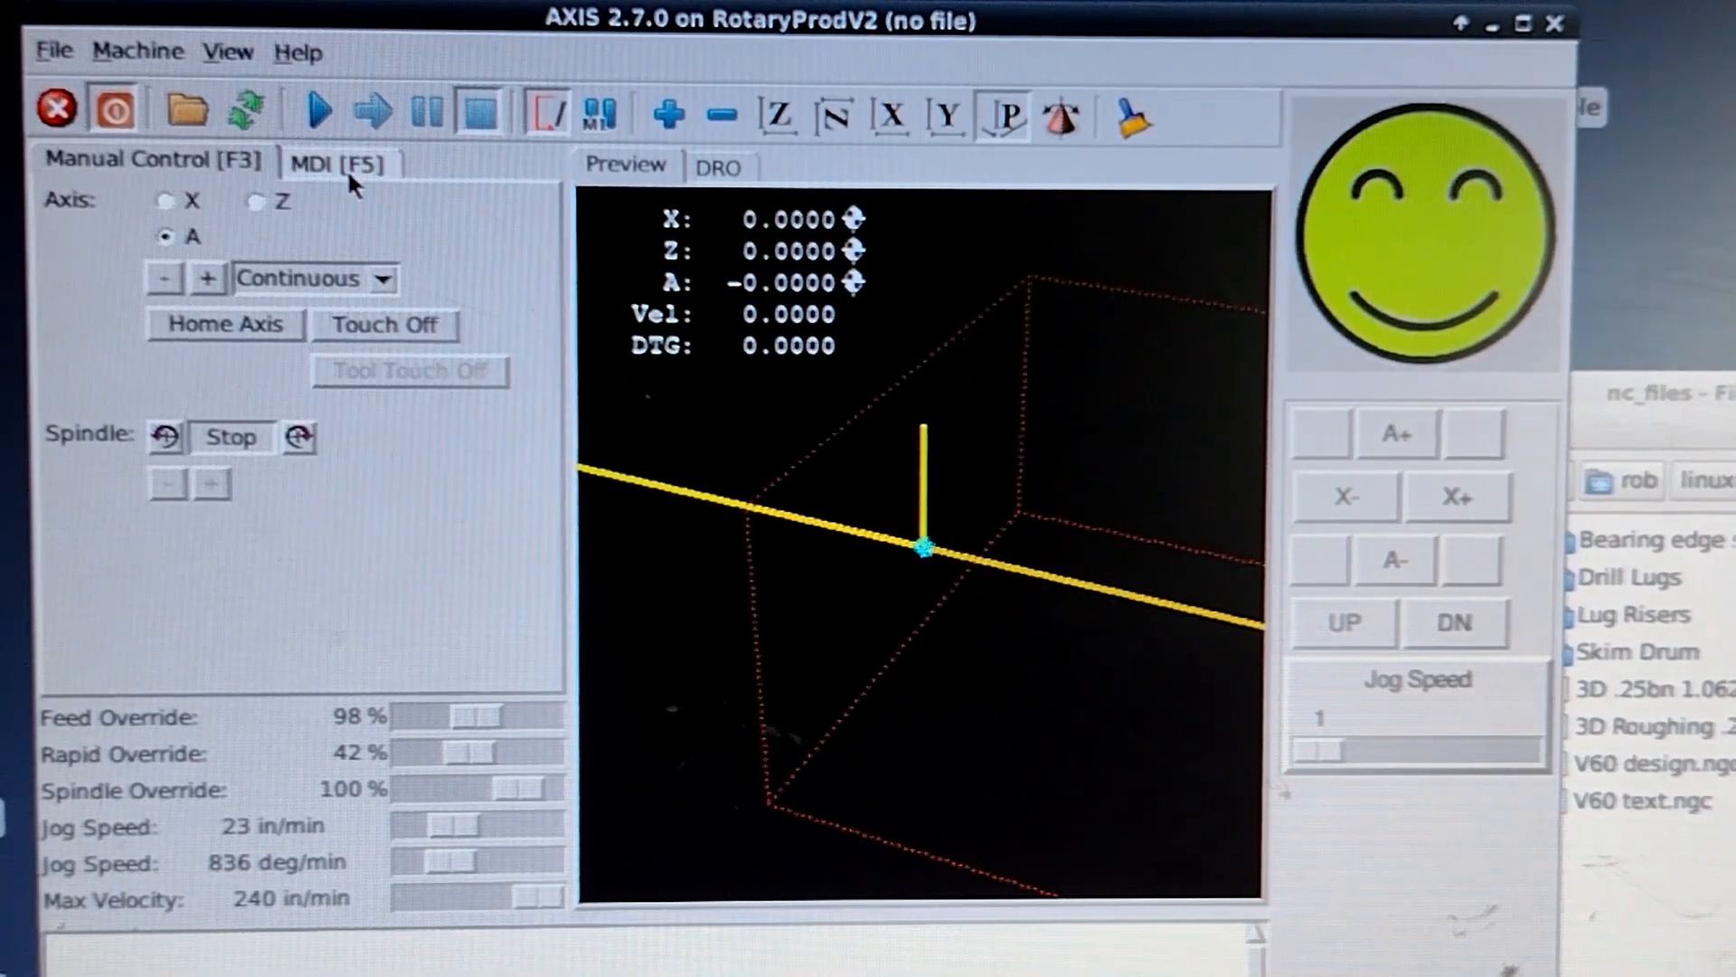
- Enter the MDI command G0 X2 A720 to move X to 2 and rotate A 720 degrees
click(340, 161)
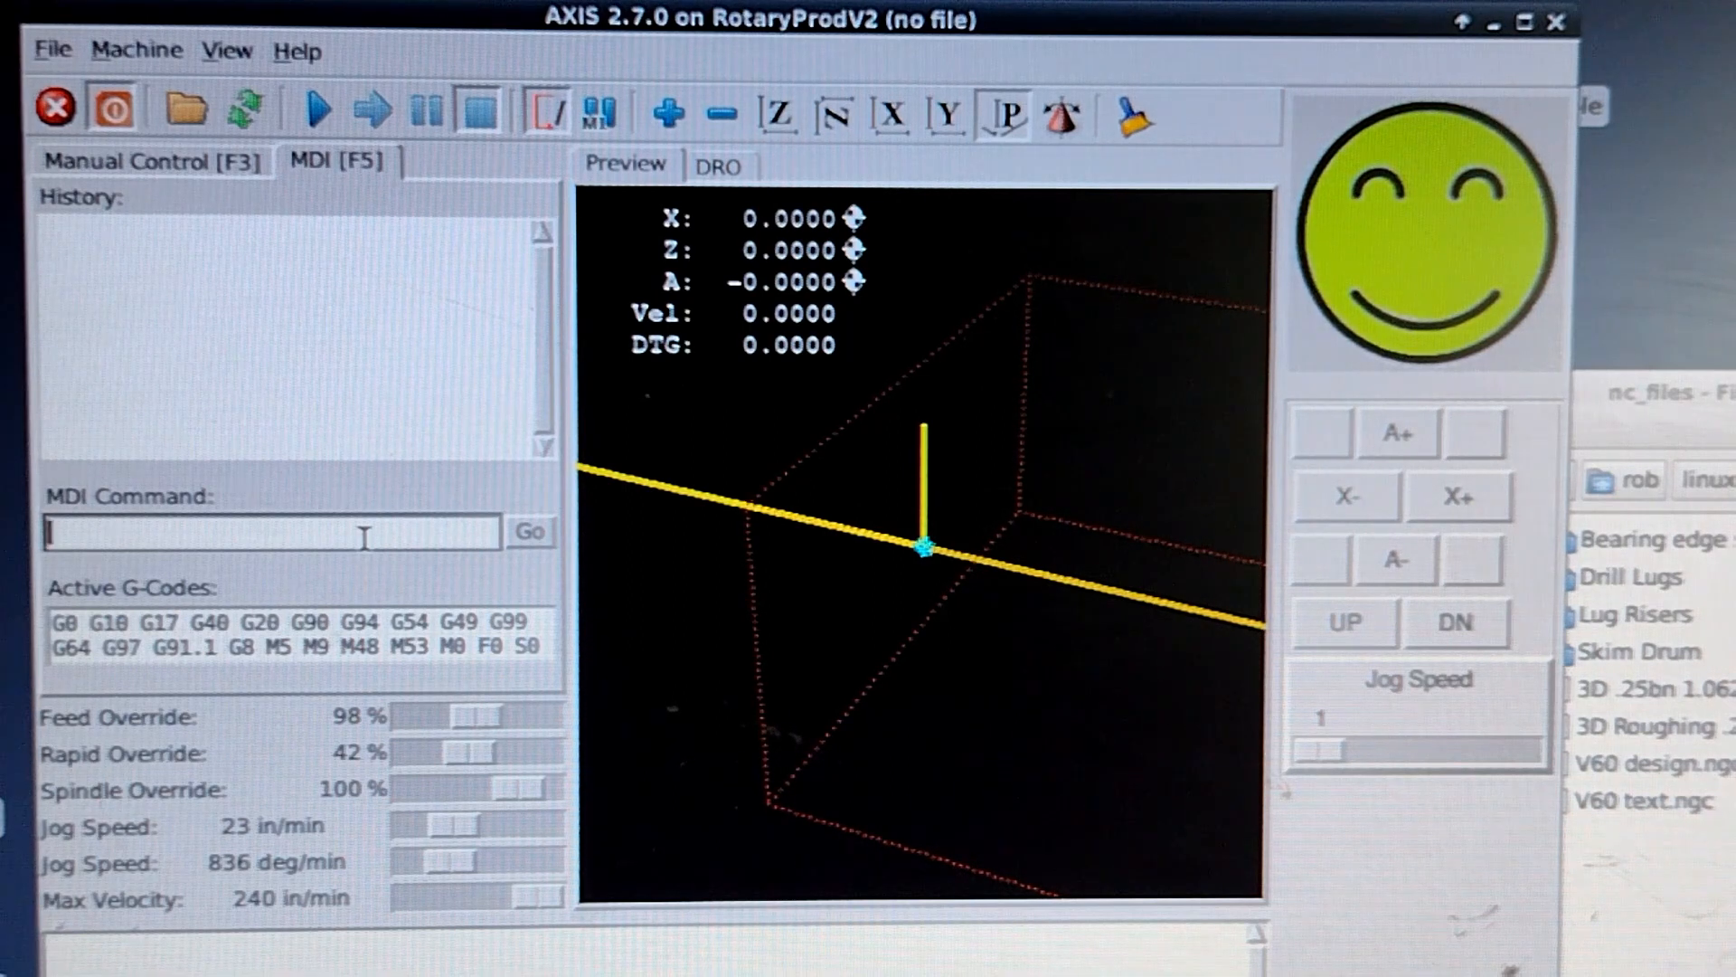
text(G0)
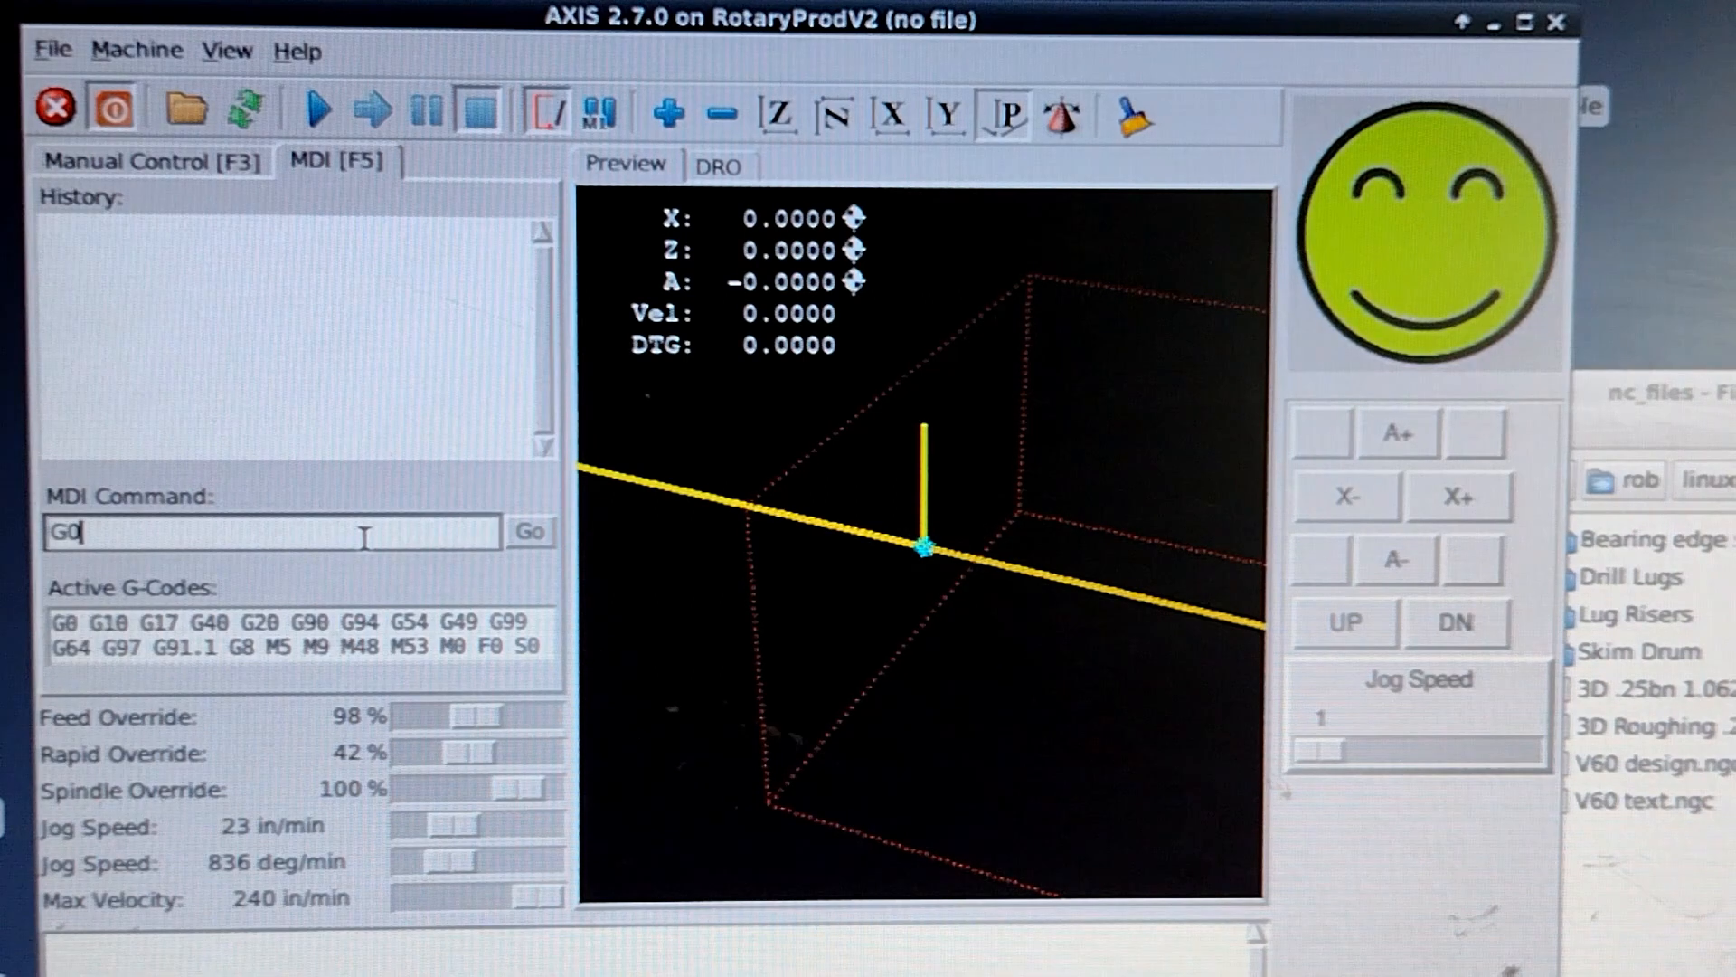
text(X)
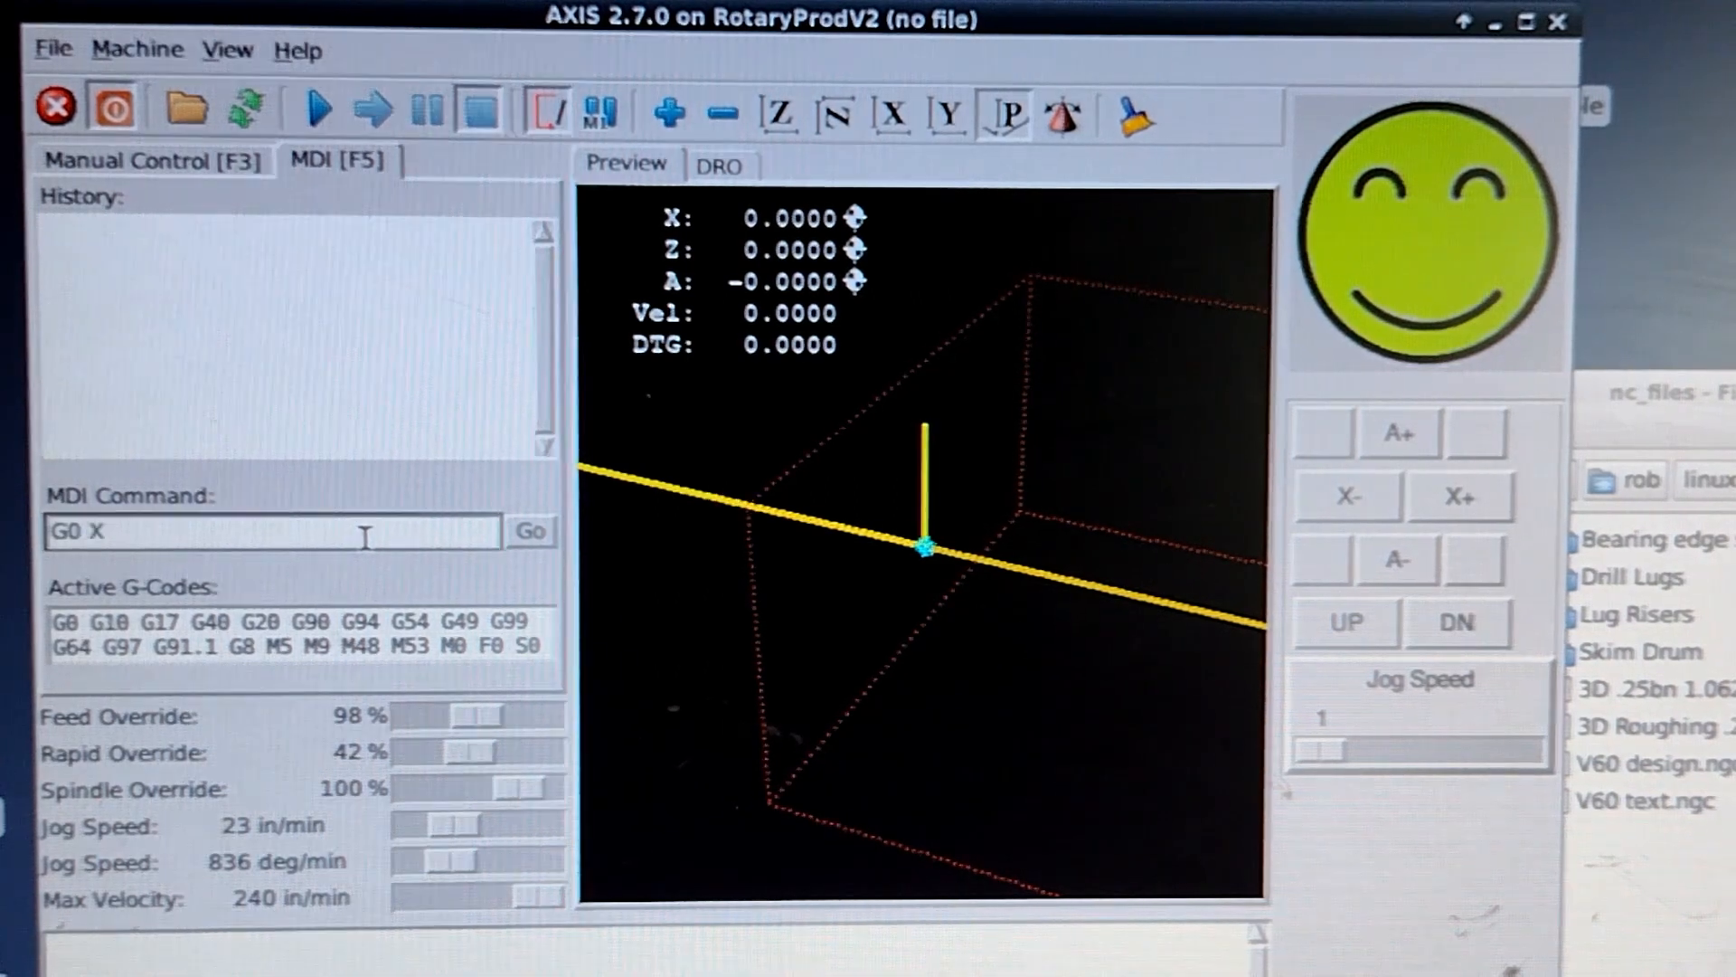
text(2)
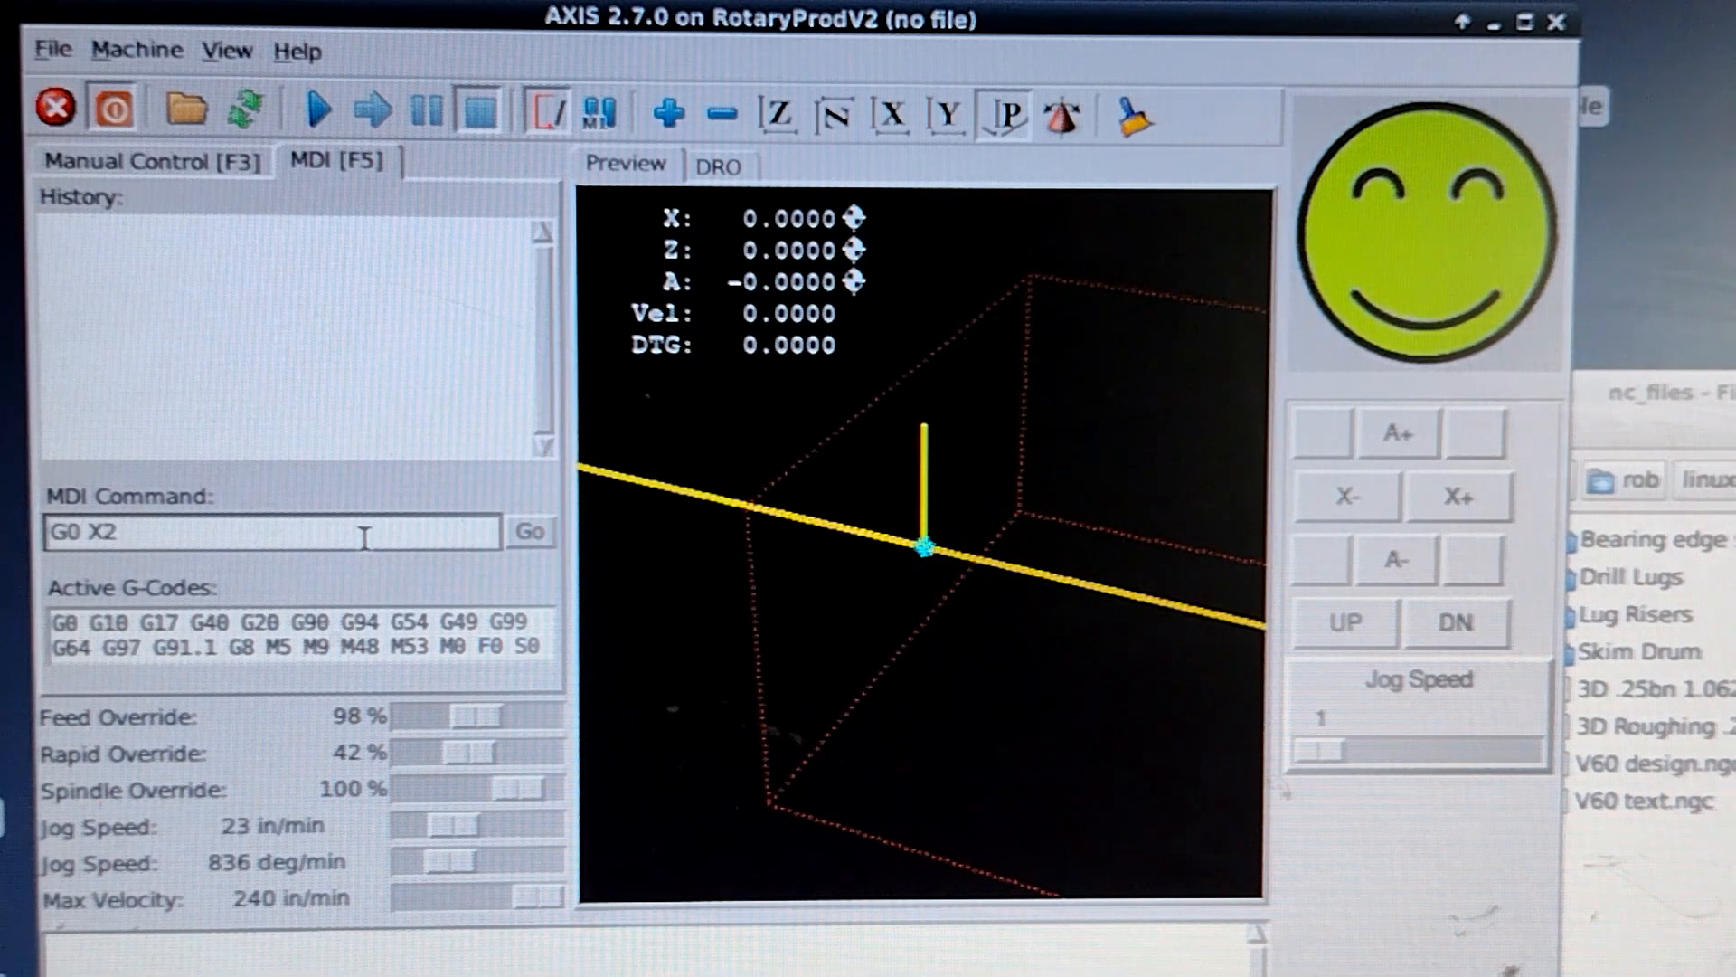
text(A)
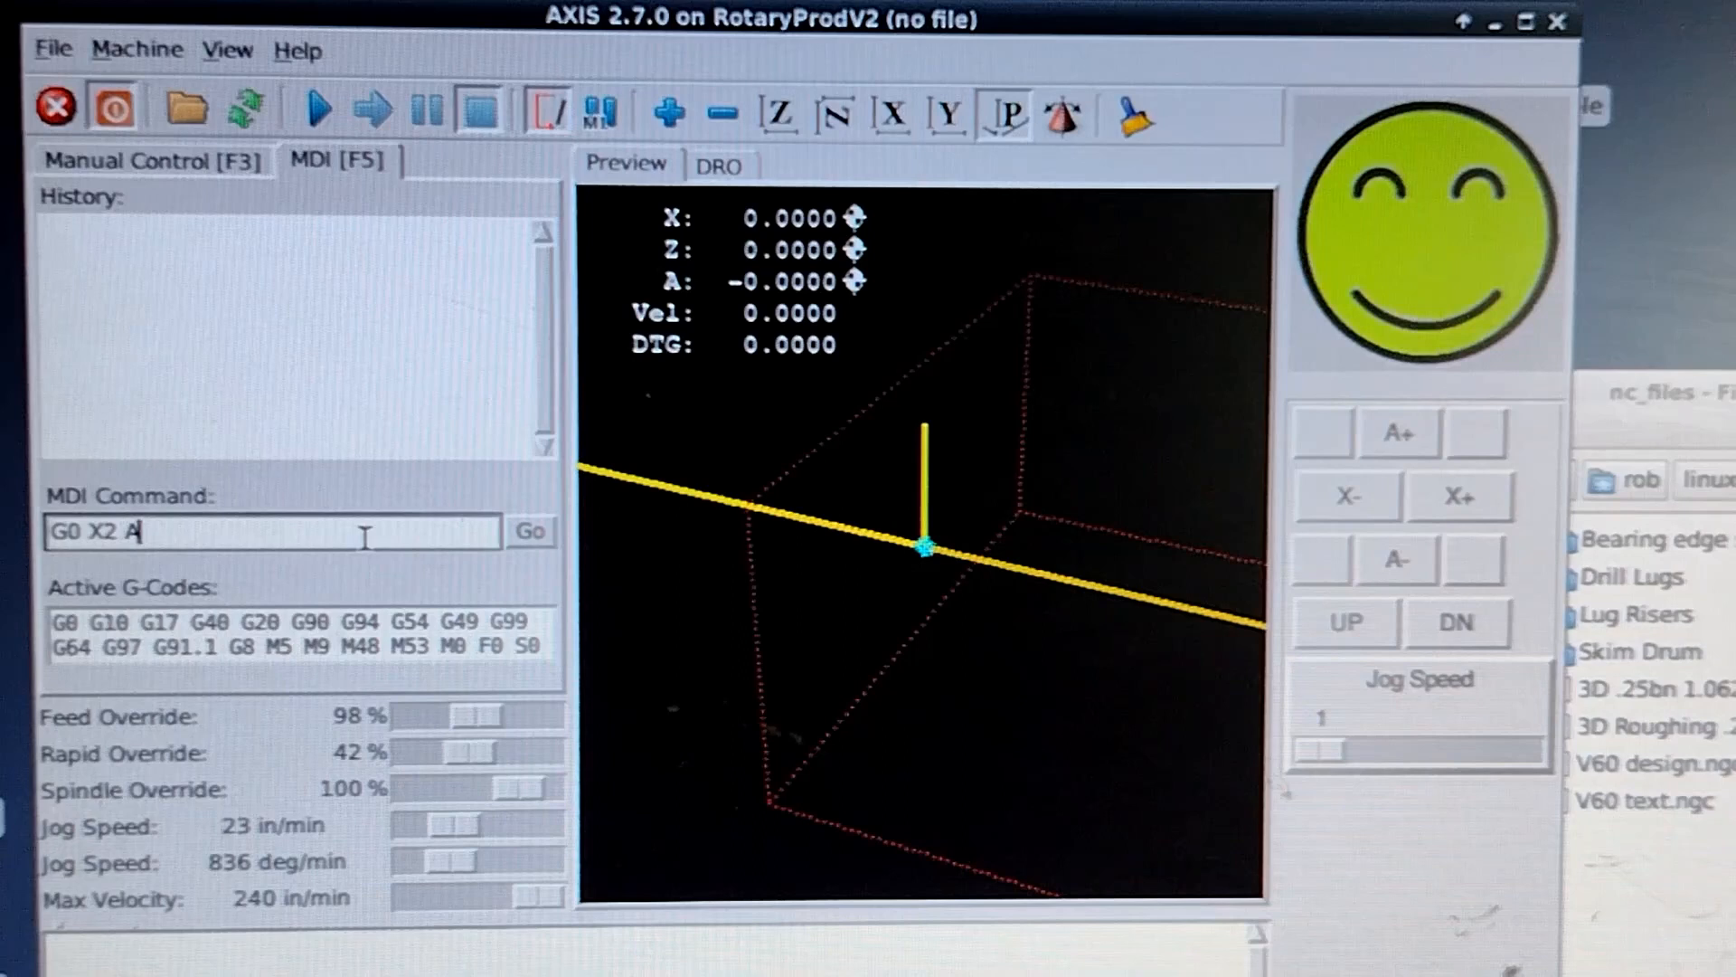
text(720)
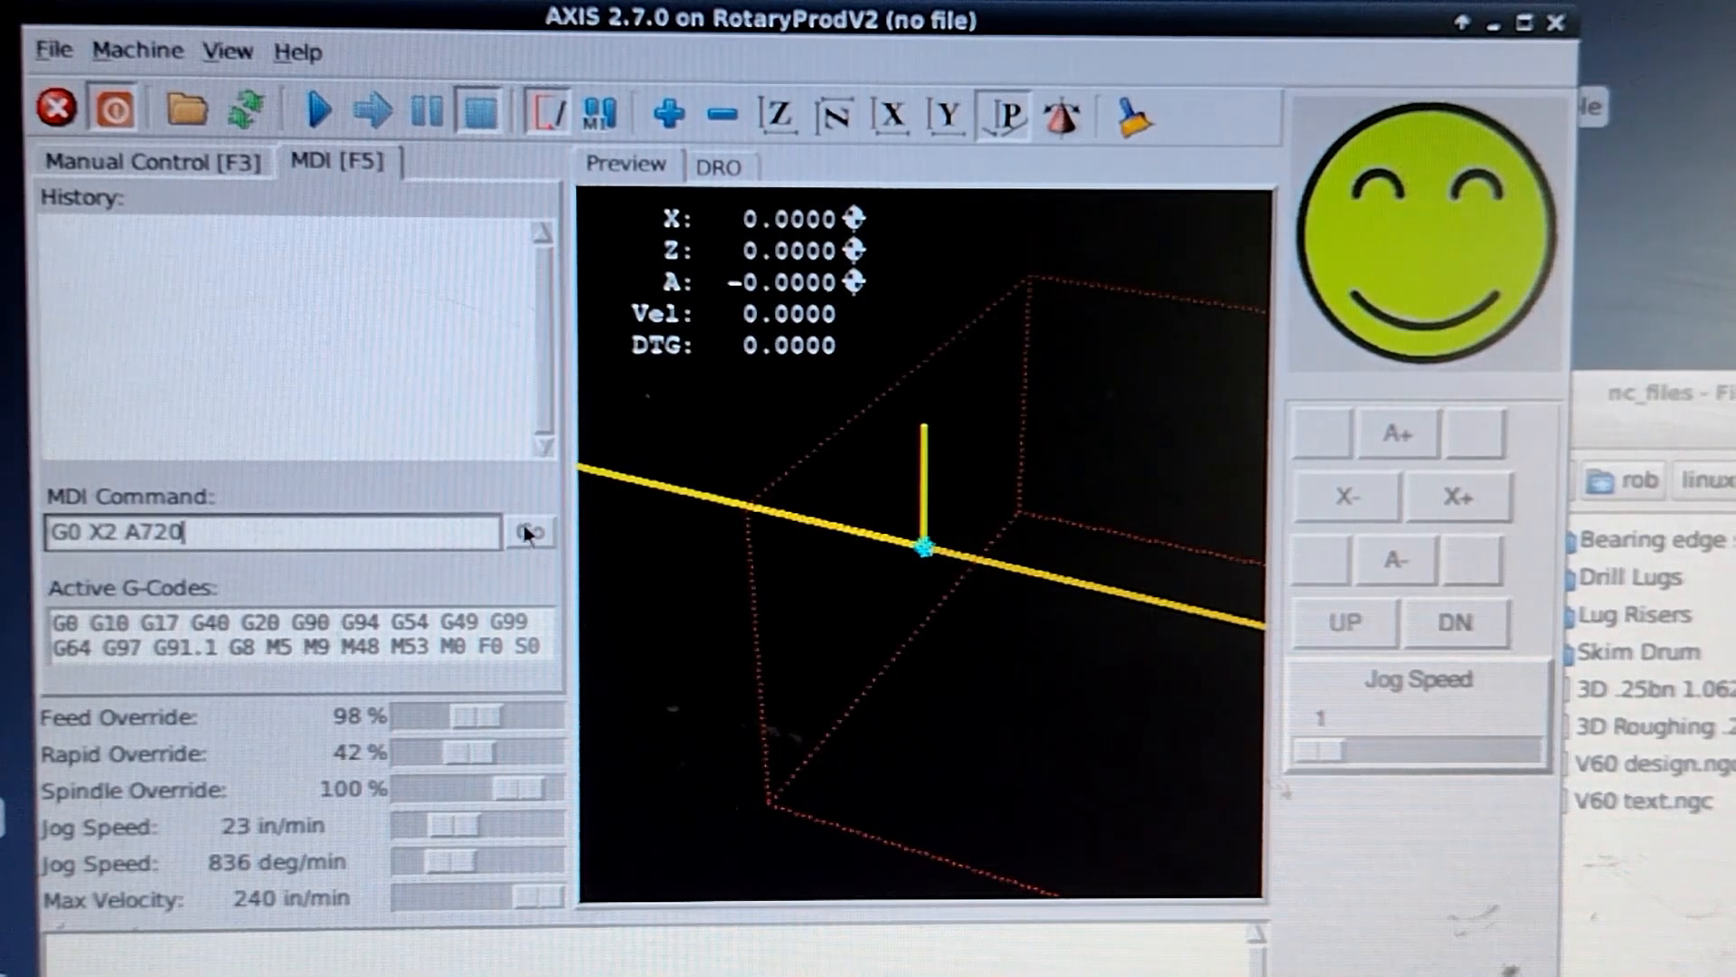
click(530, 532)
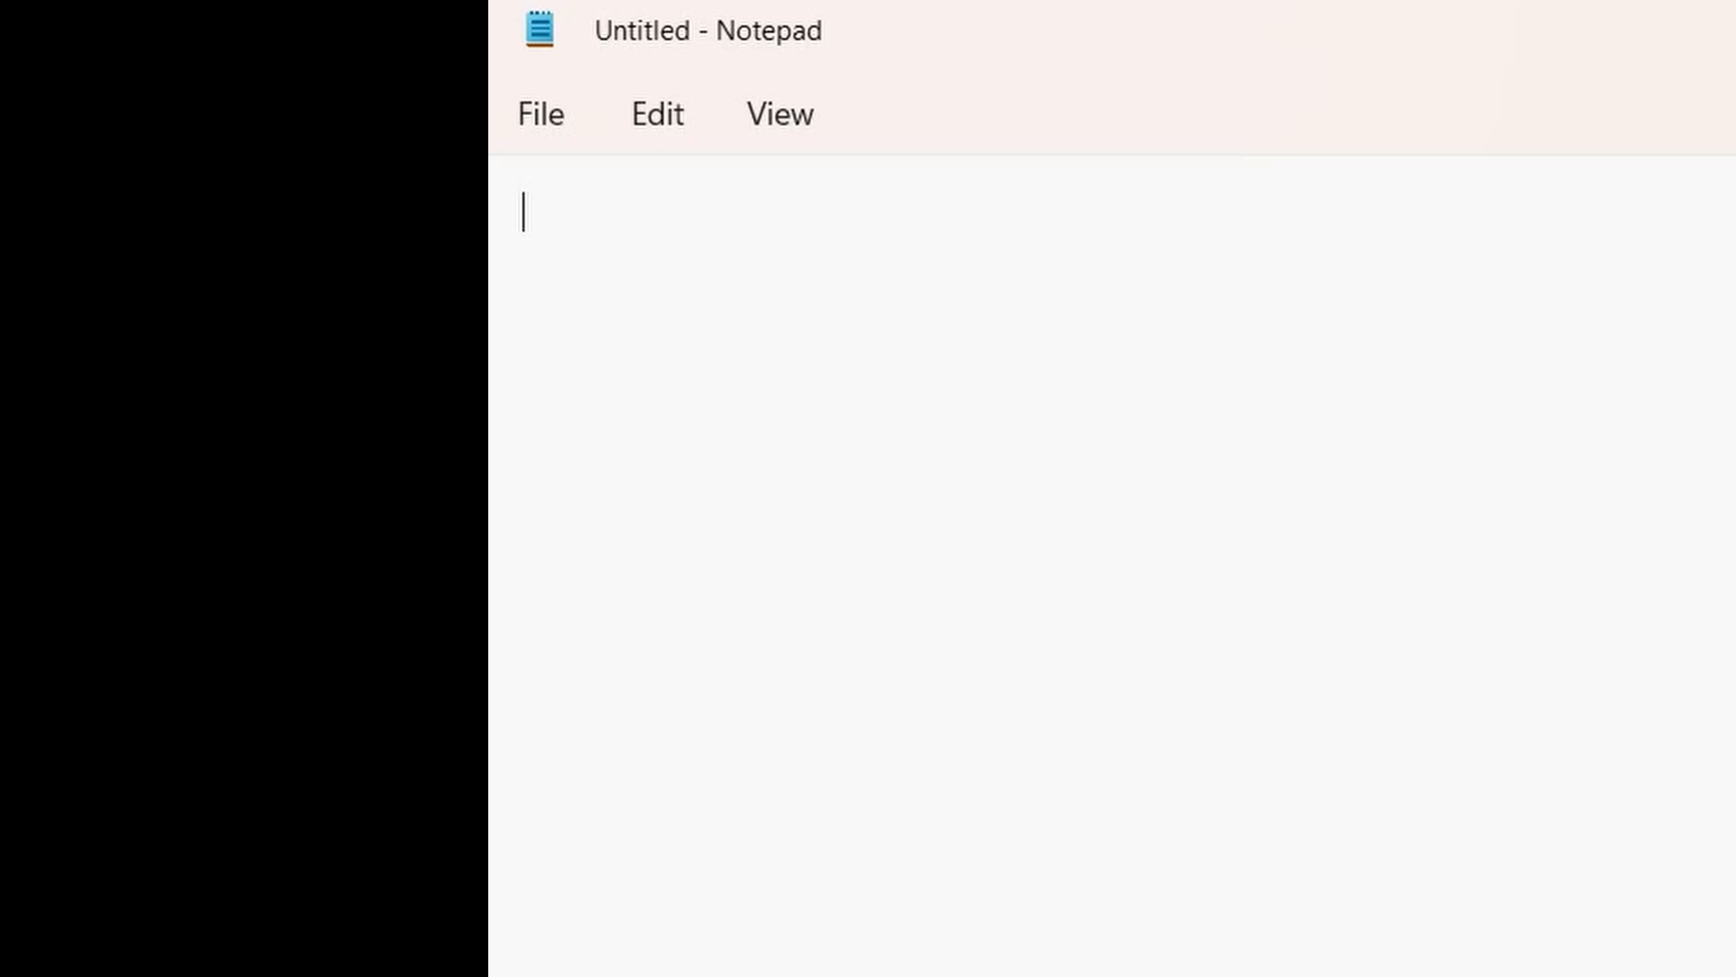
- Write the start of the skimming line, G0 X10, in Notepad
text(G0)
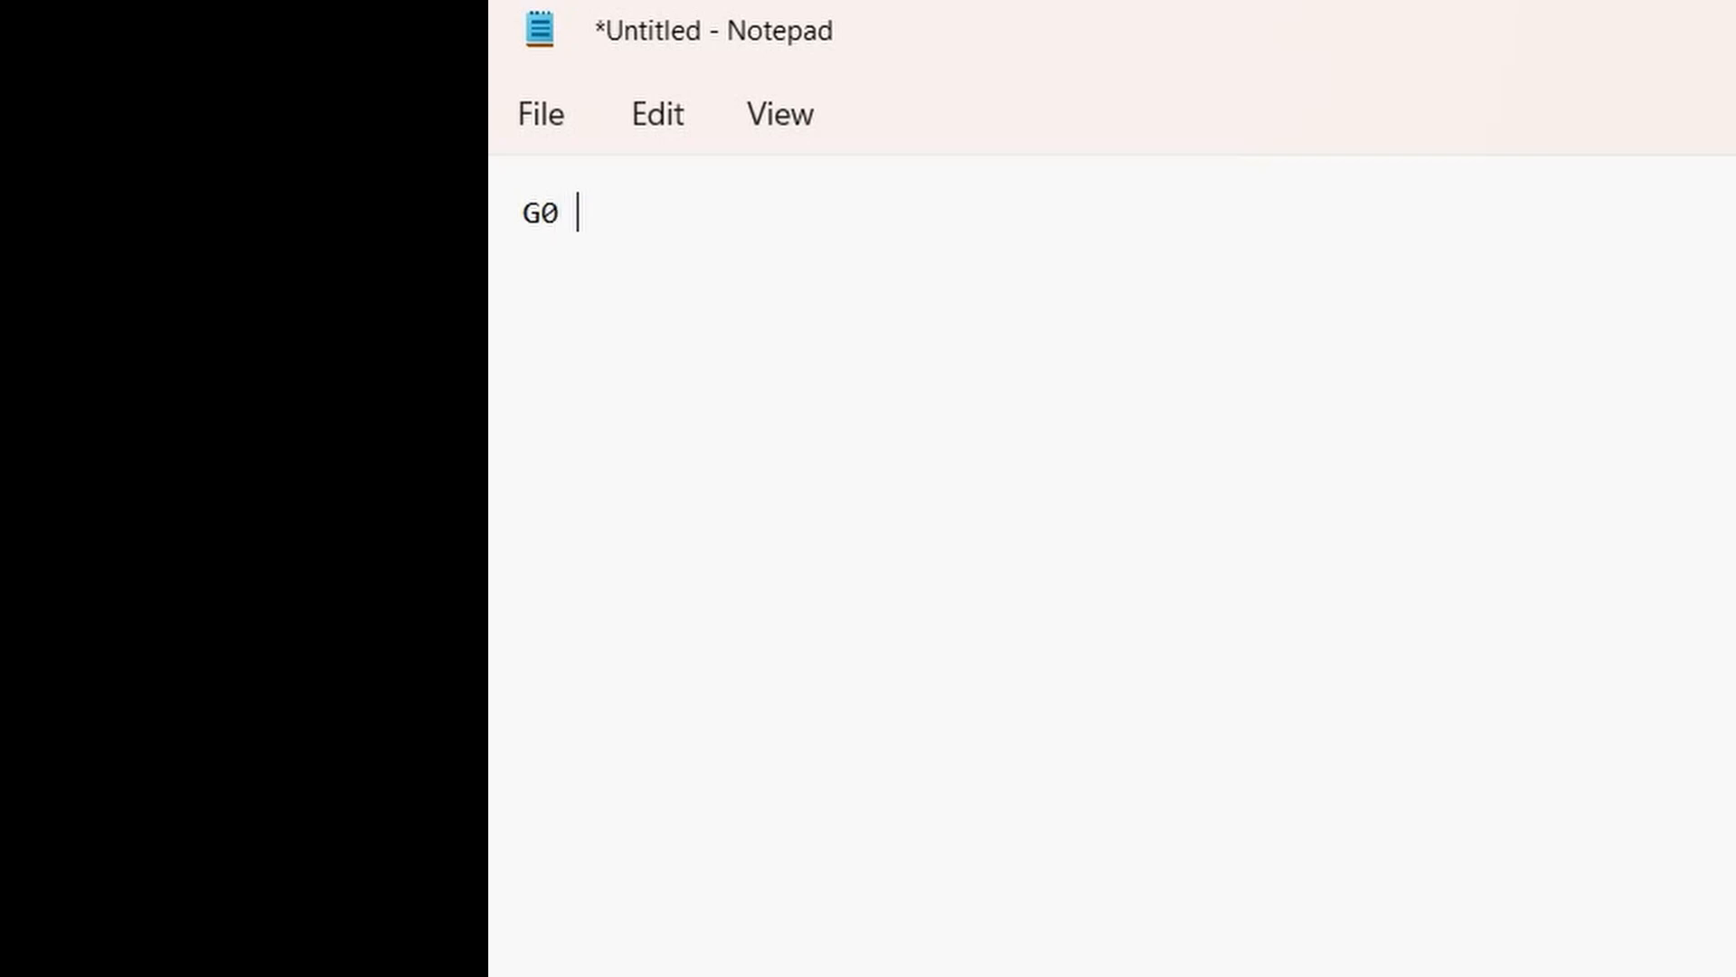
text(X)
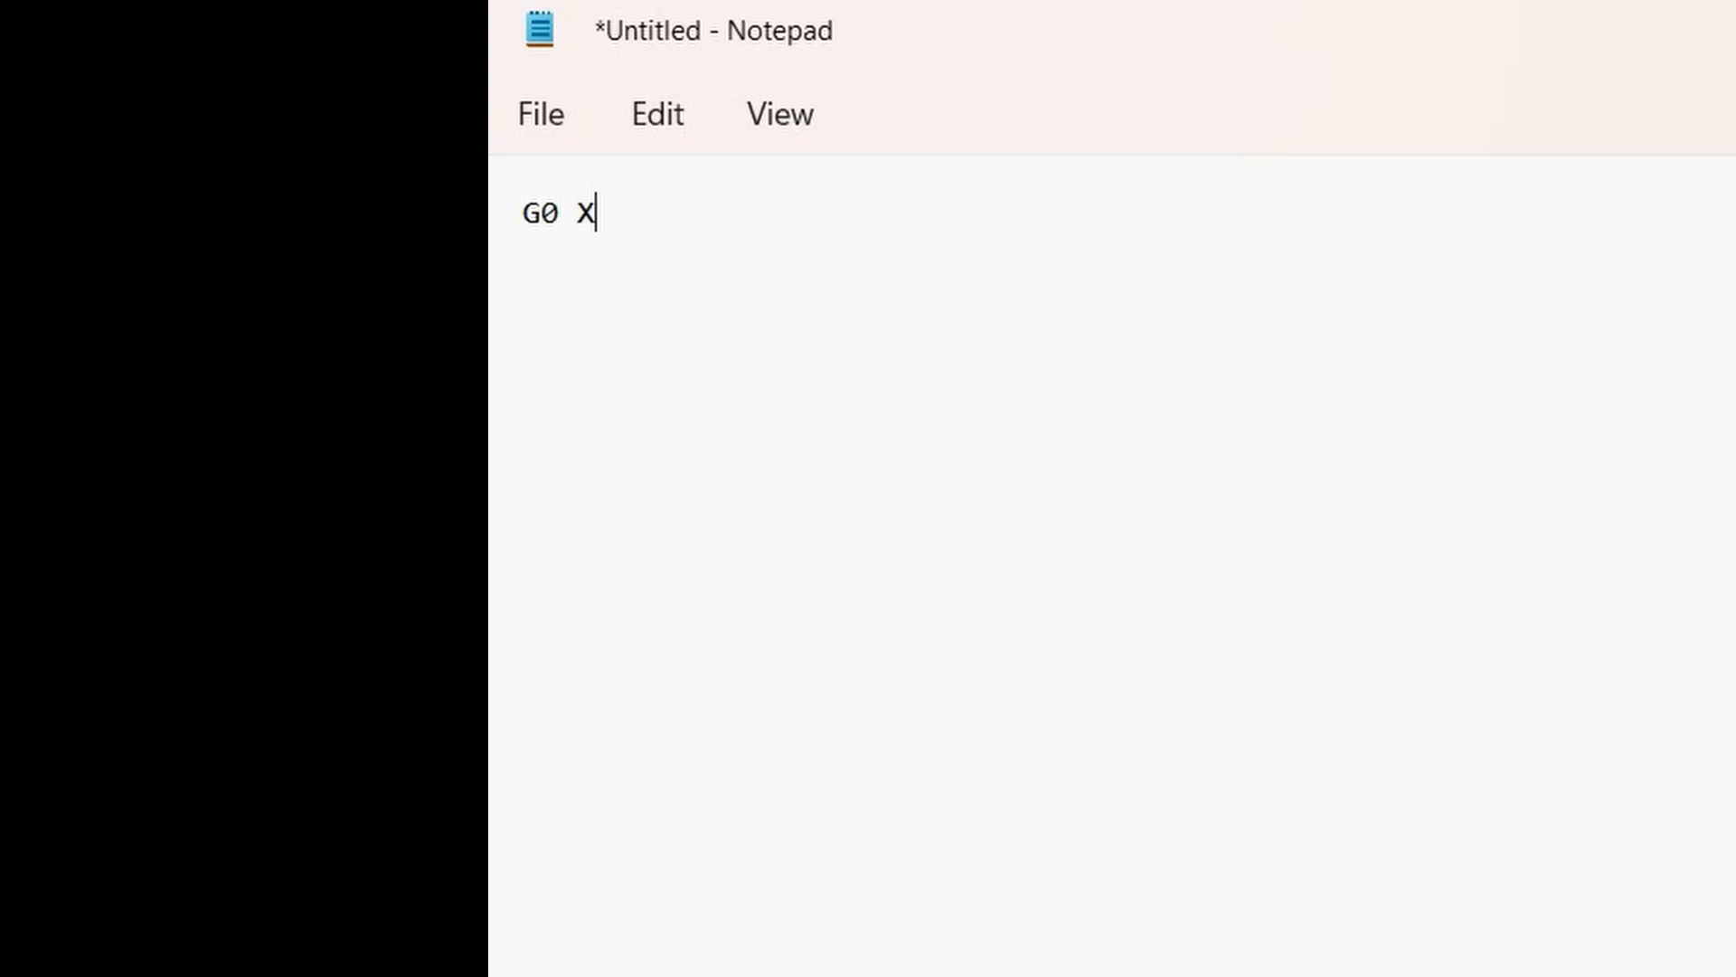
text(10)
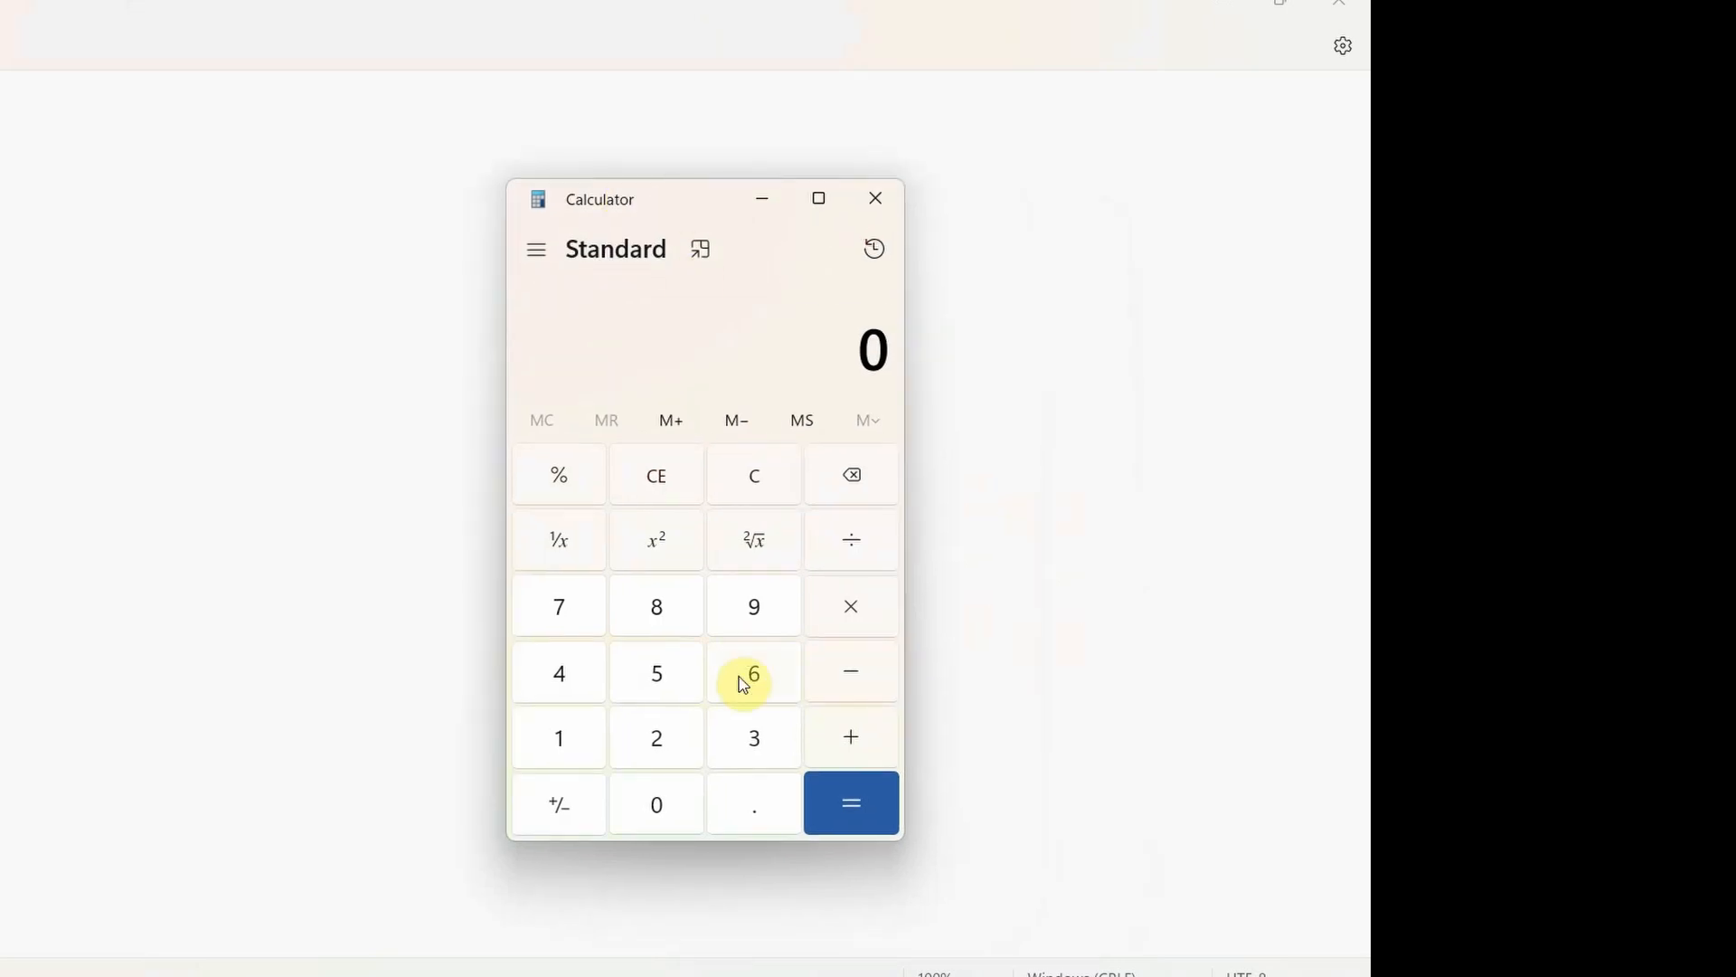
mouse_move(577, 745)
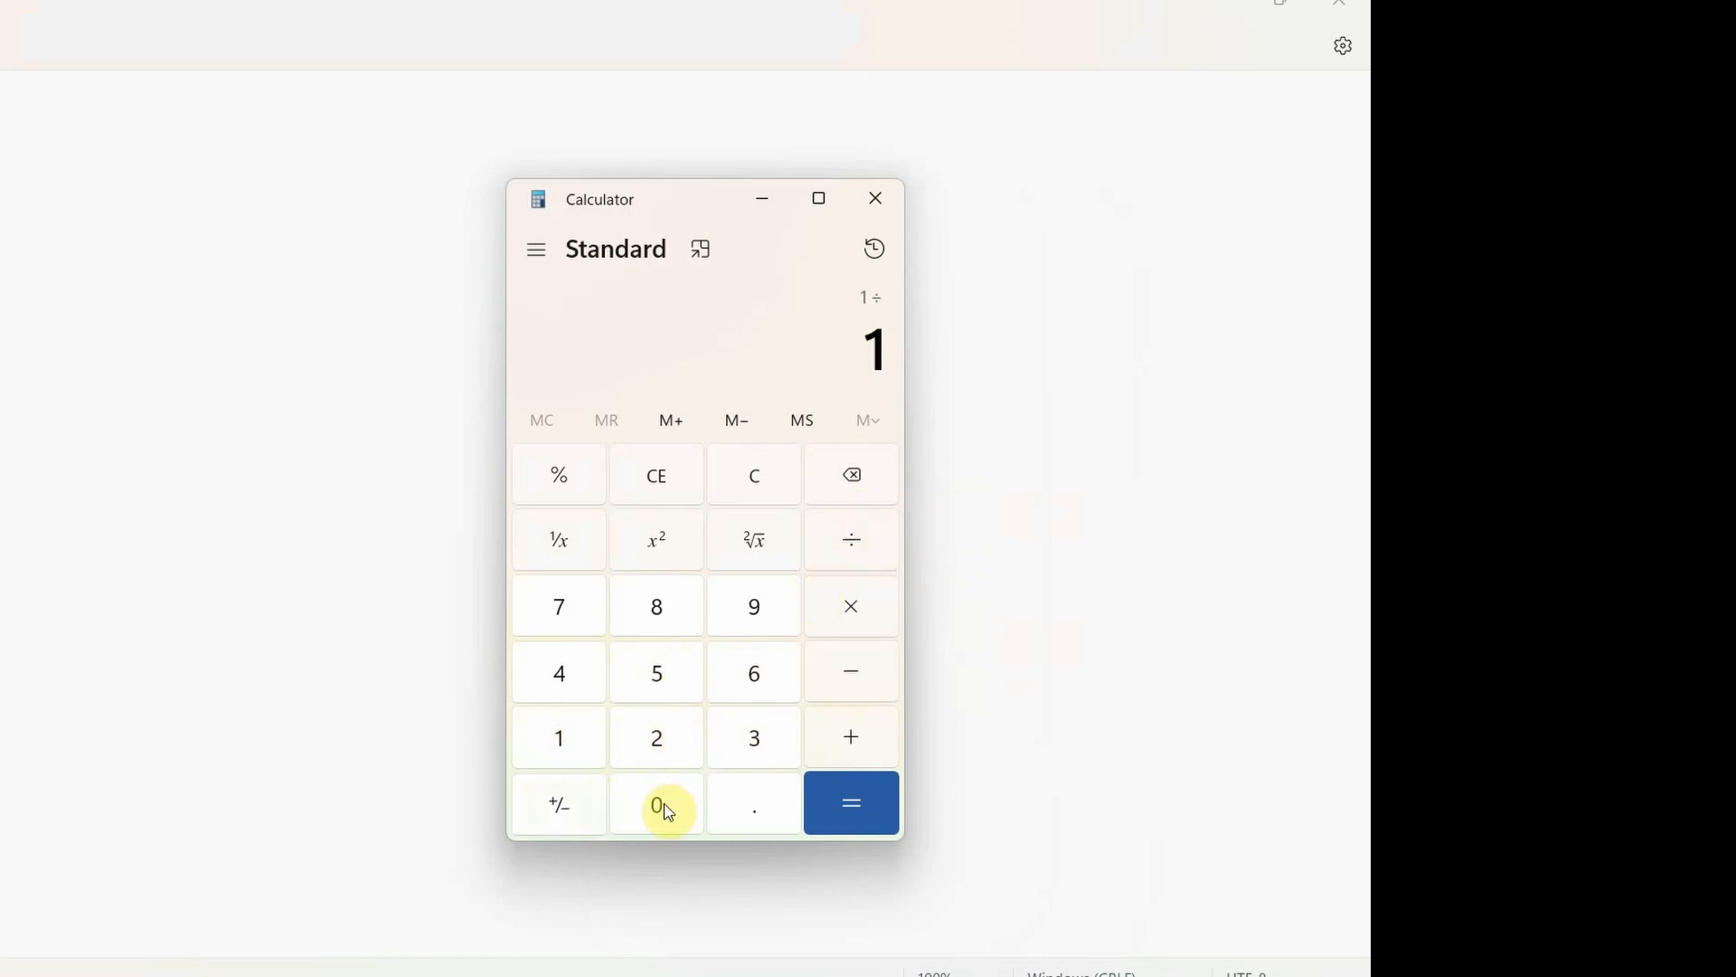
- Compute 10 ÷ 0.04 = 250 turns, then 250 × 360 = 90,000 degrees
click(850, 803)
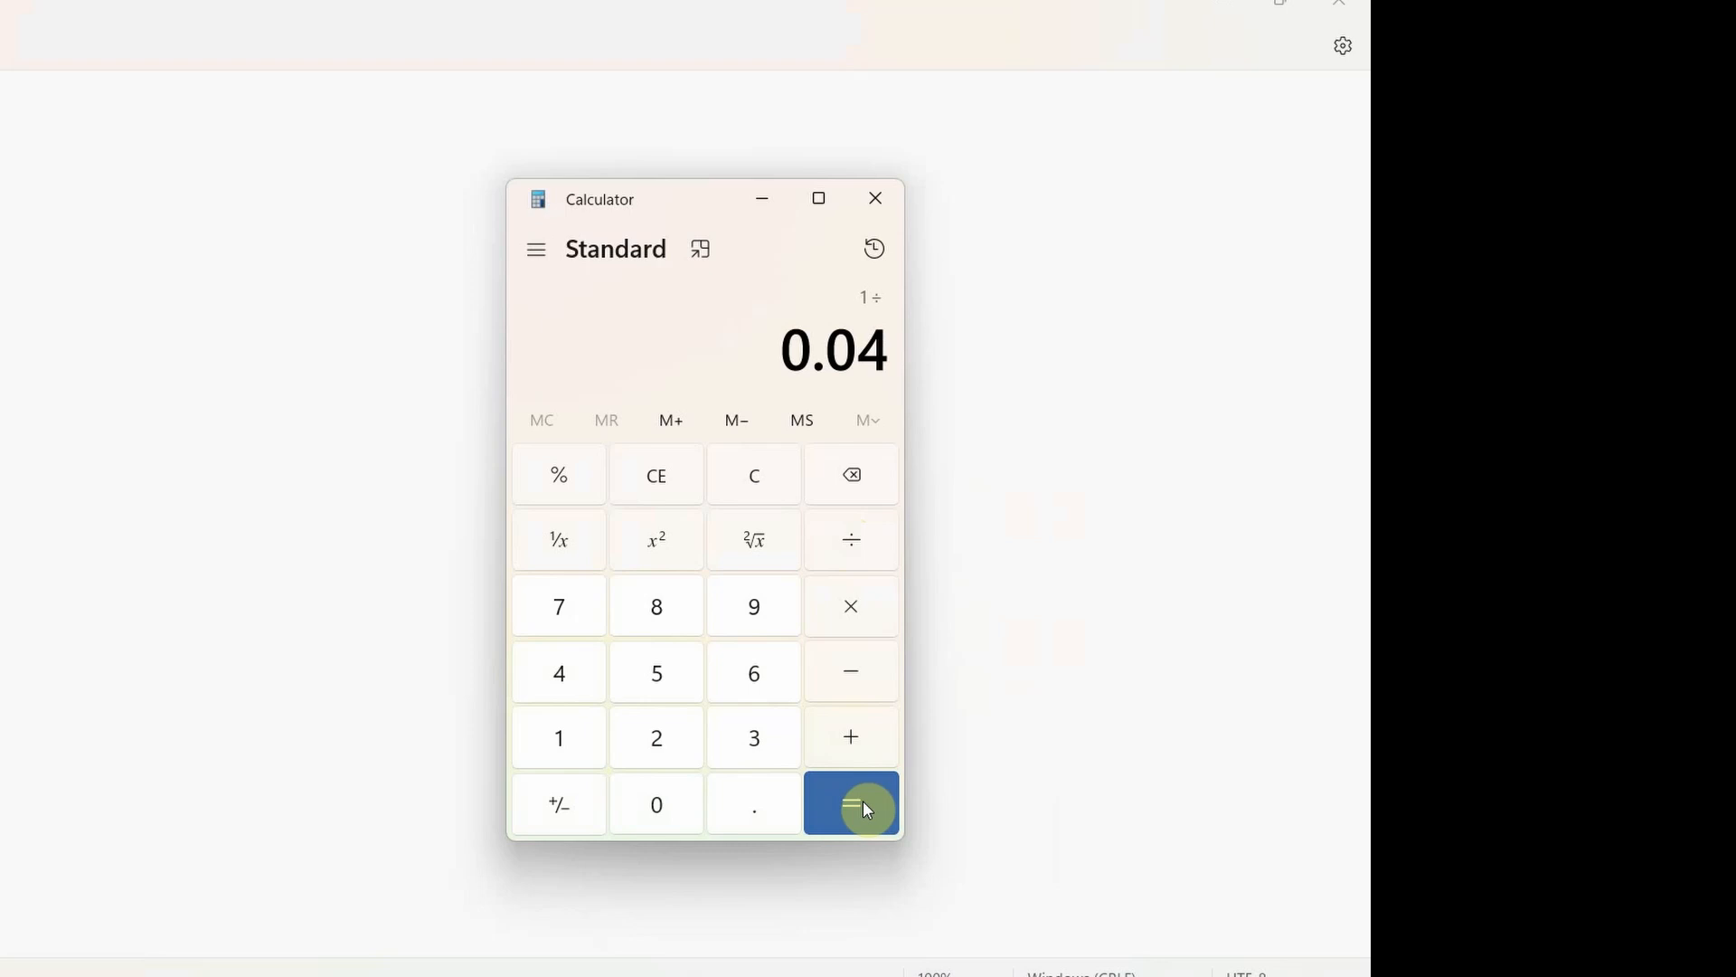
click(850, 803)
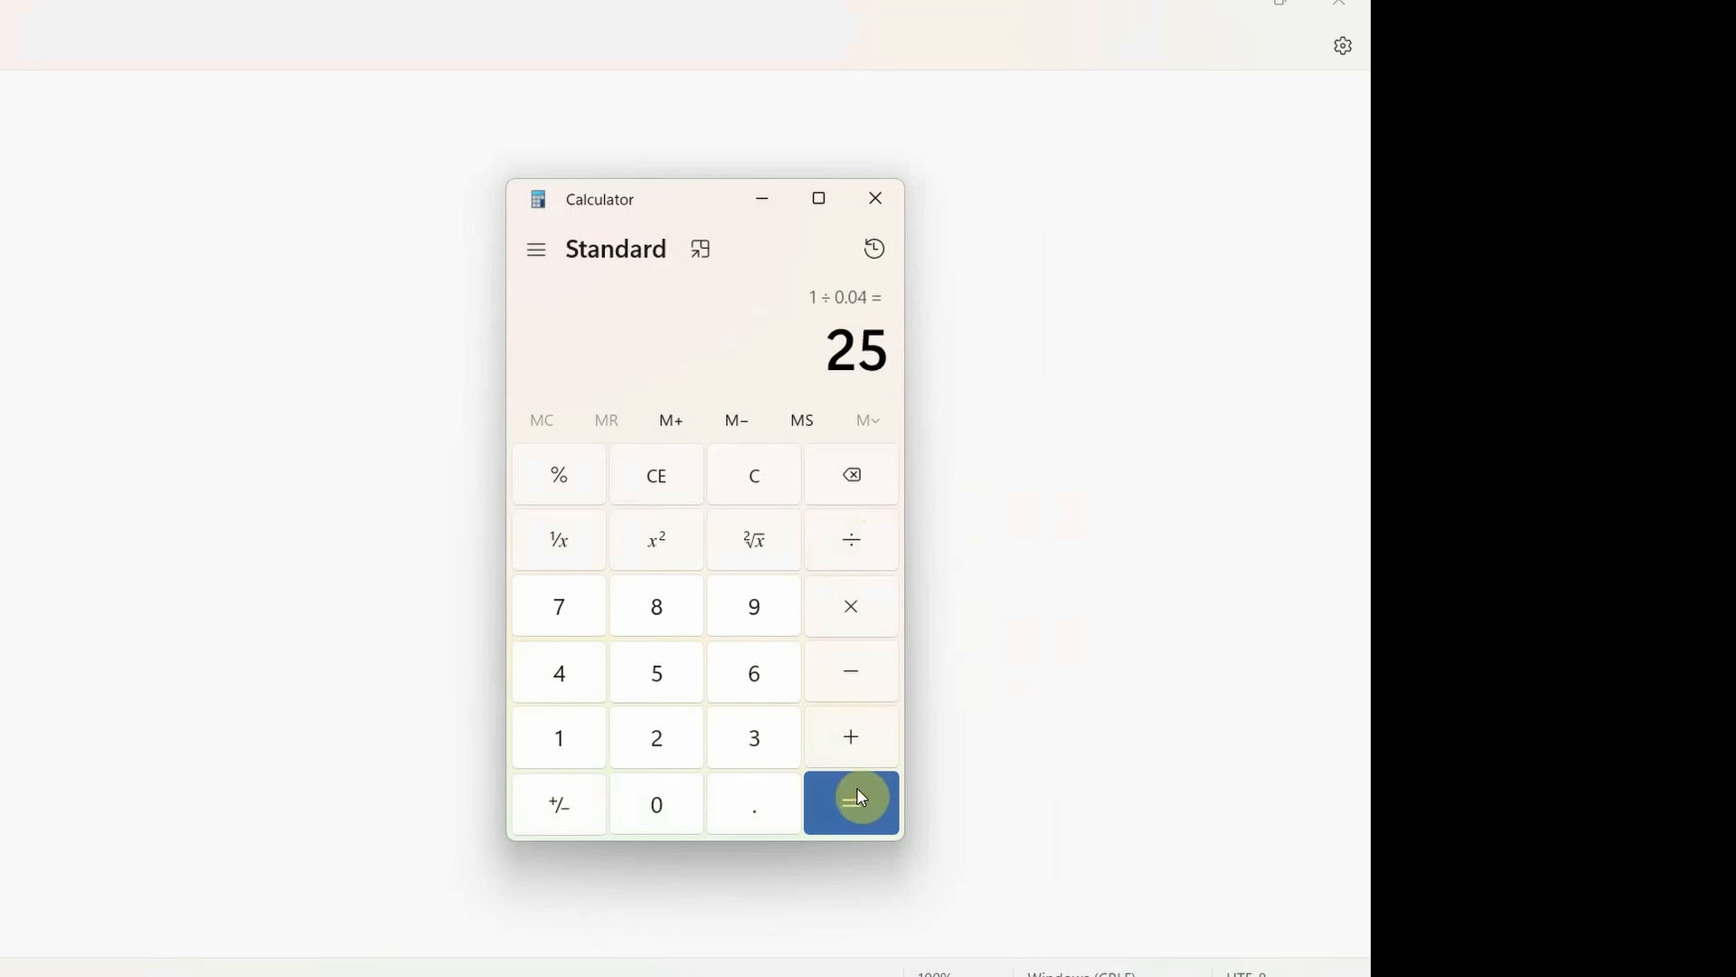
mouse_move(584, 490)
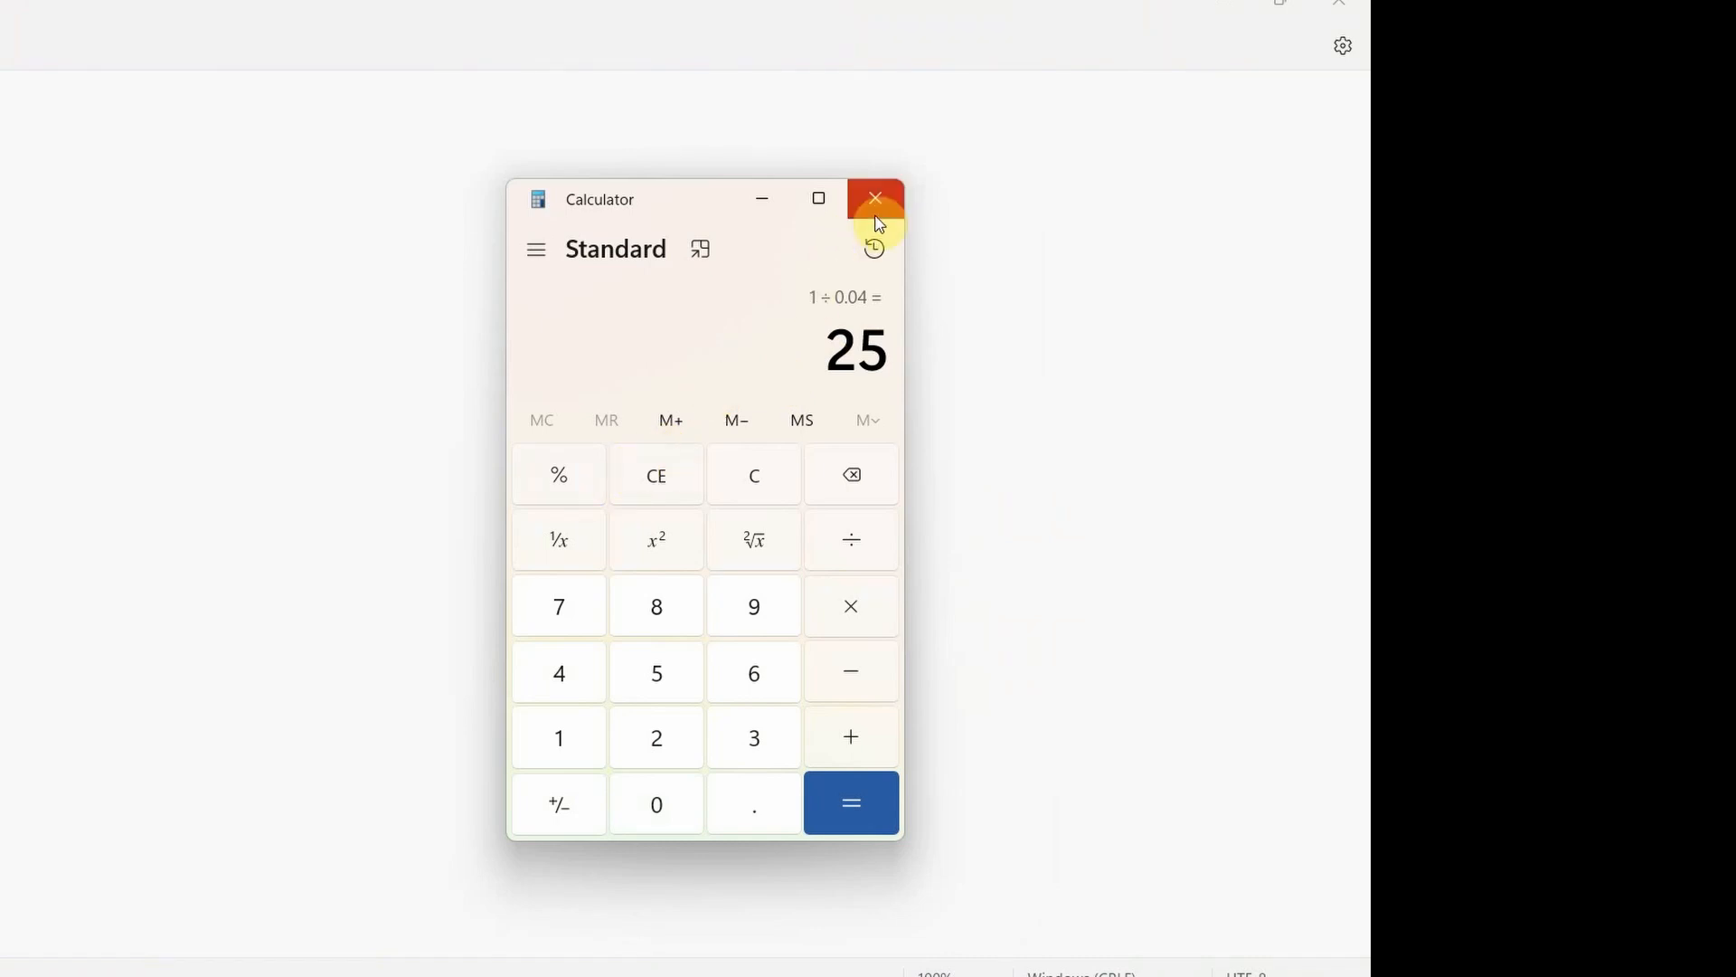
mouse_move(873, 224)
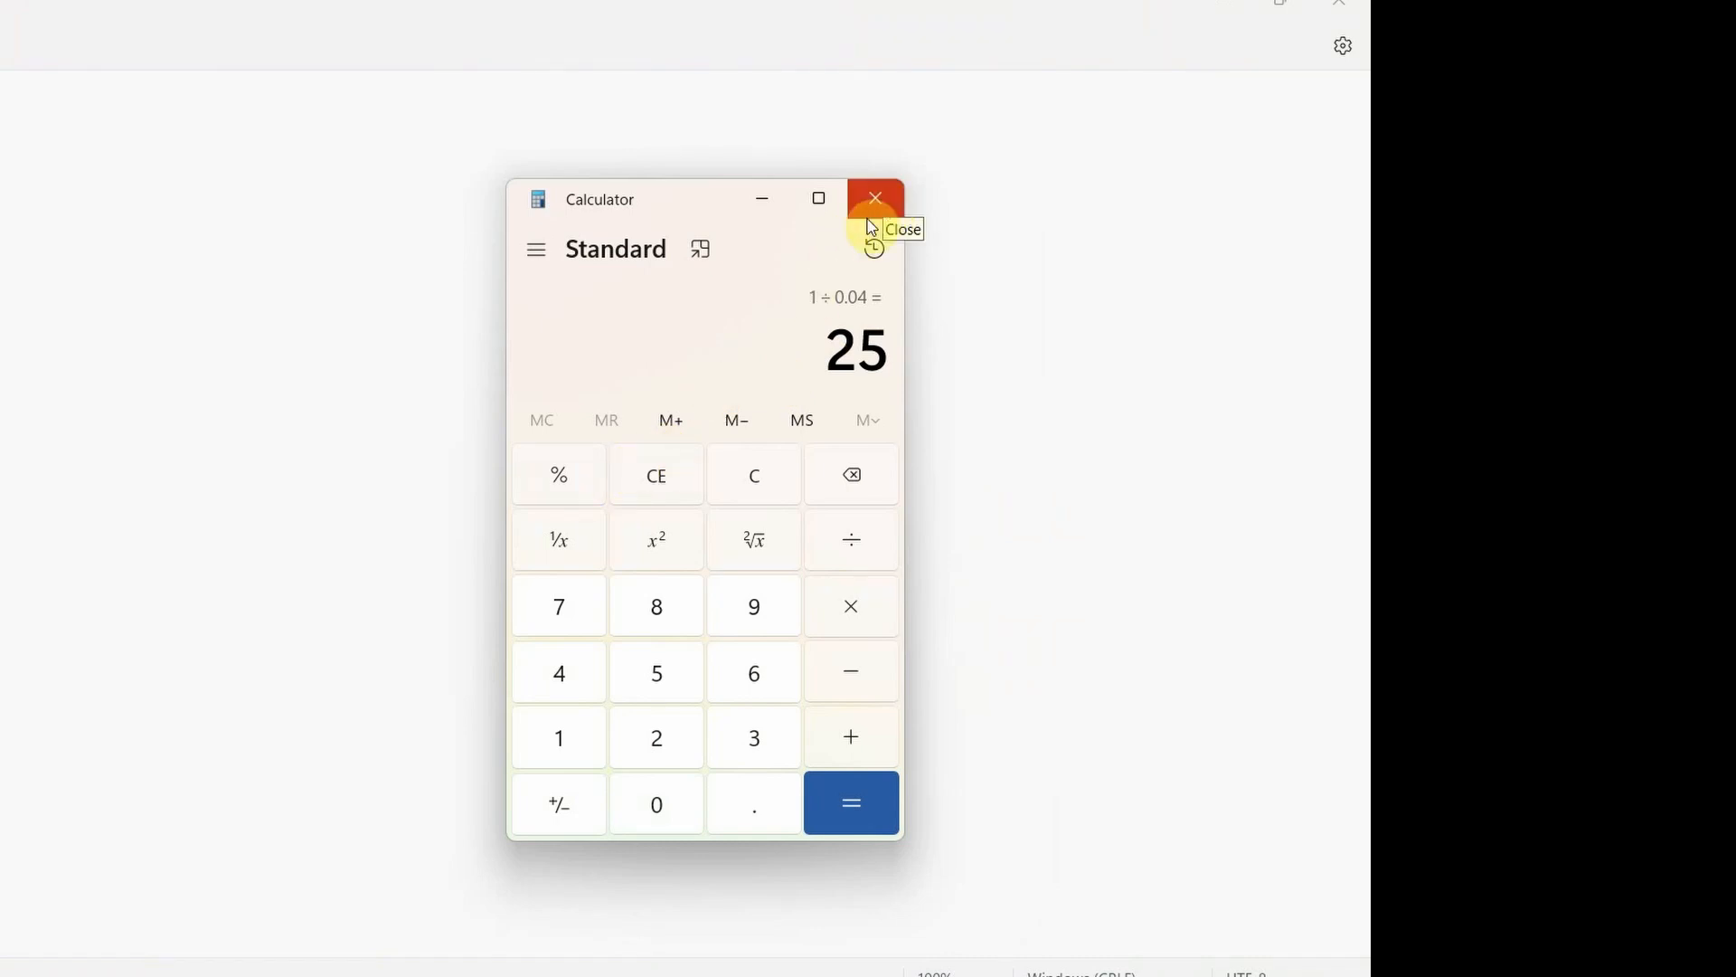
mouse_move(861, 356)
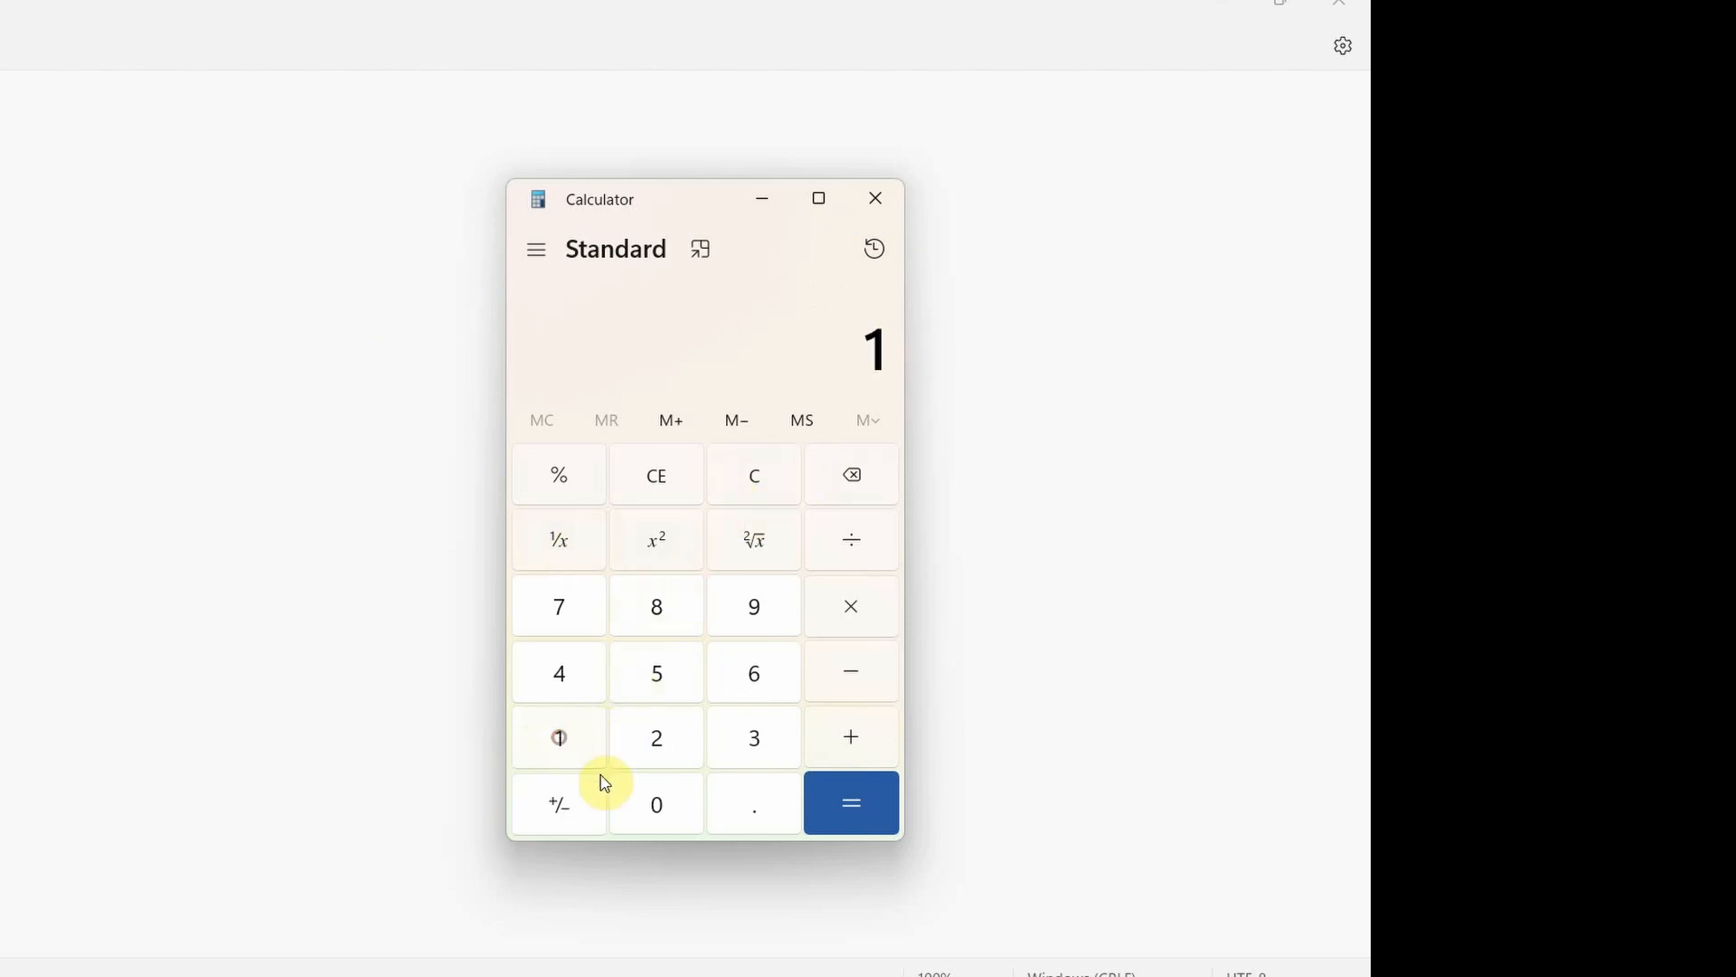
click(850, 803)
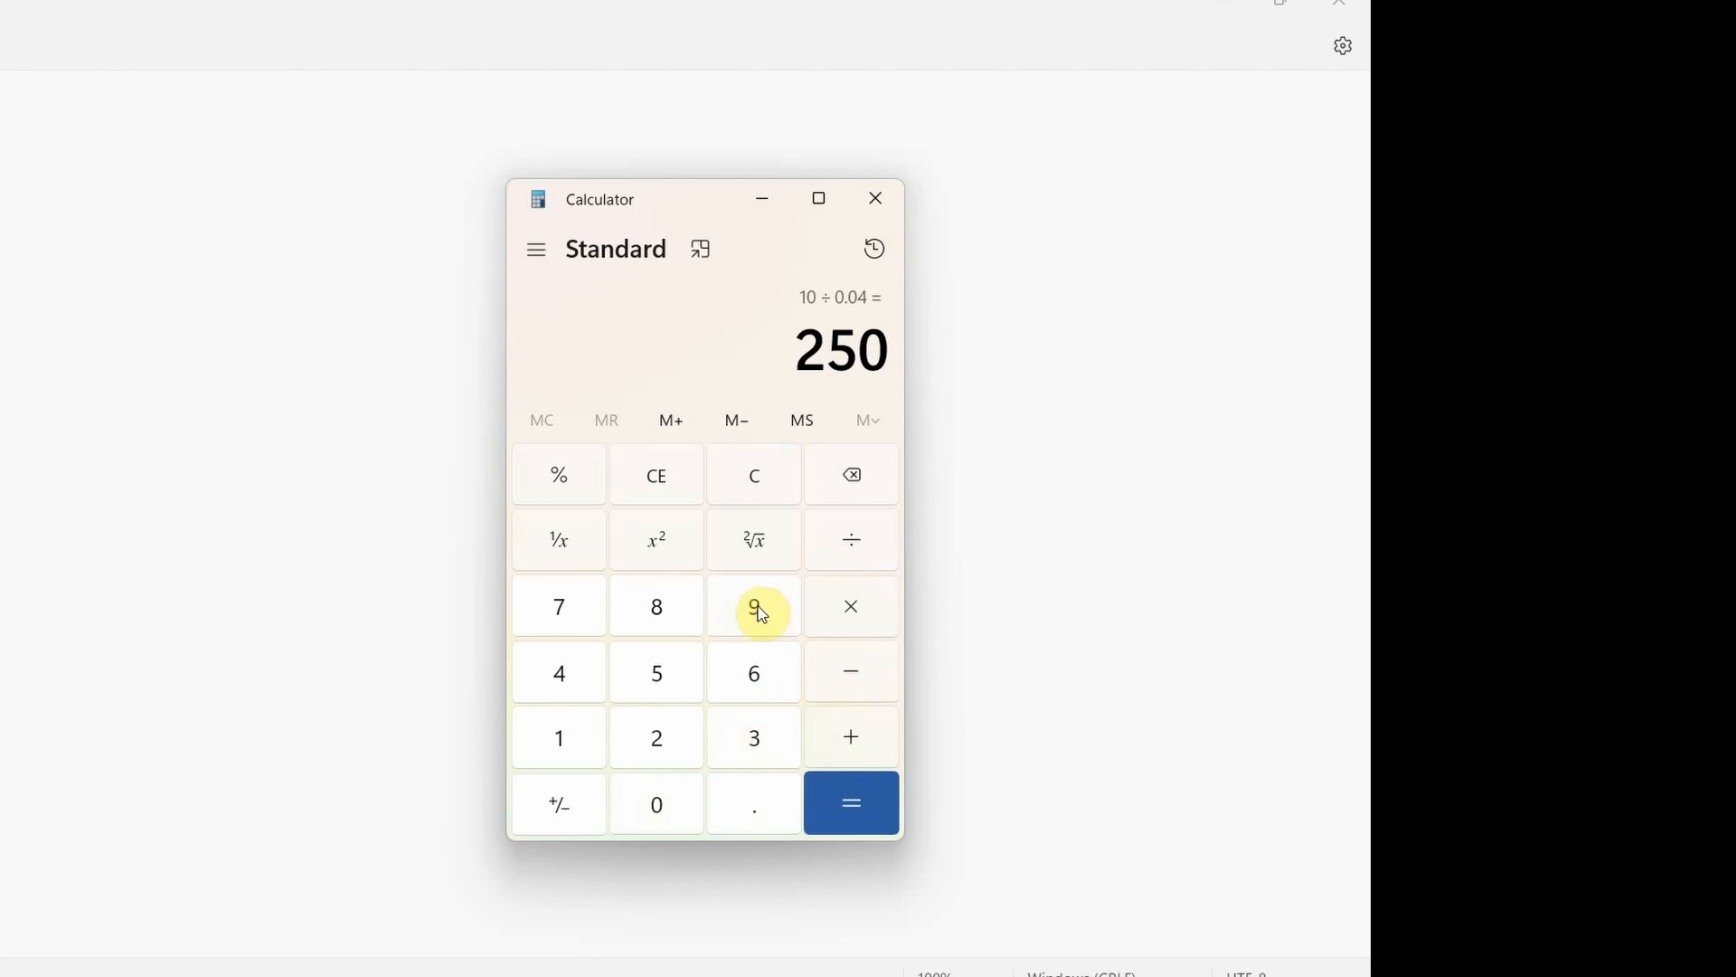
mouse_move(879, 658)
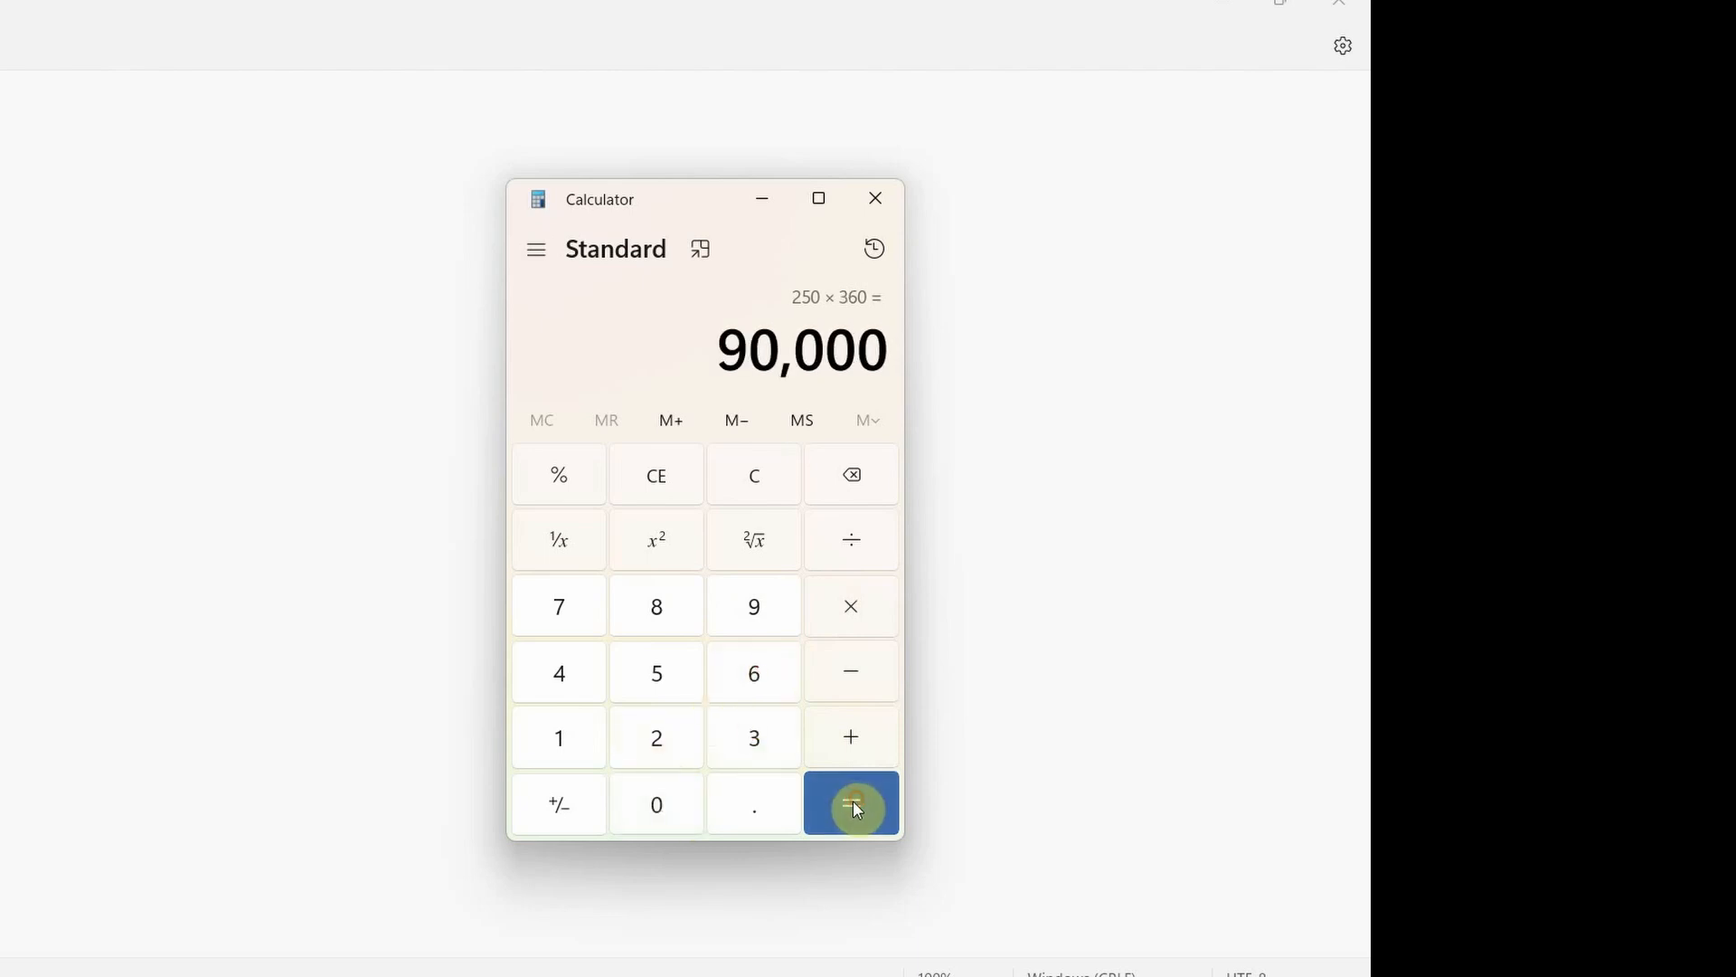
click(850, 803)
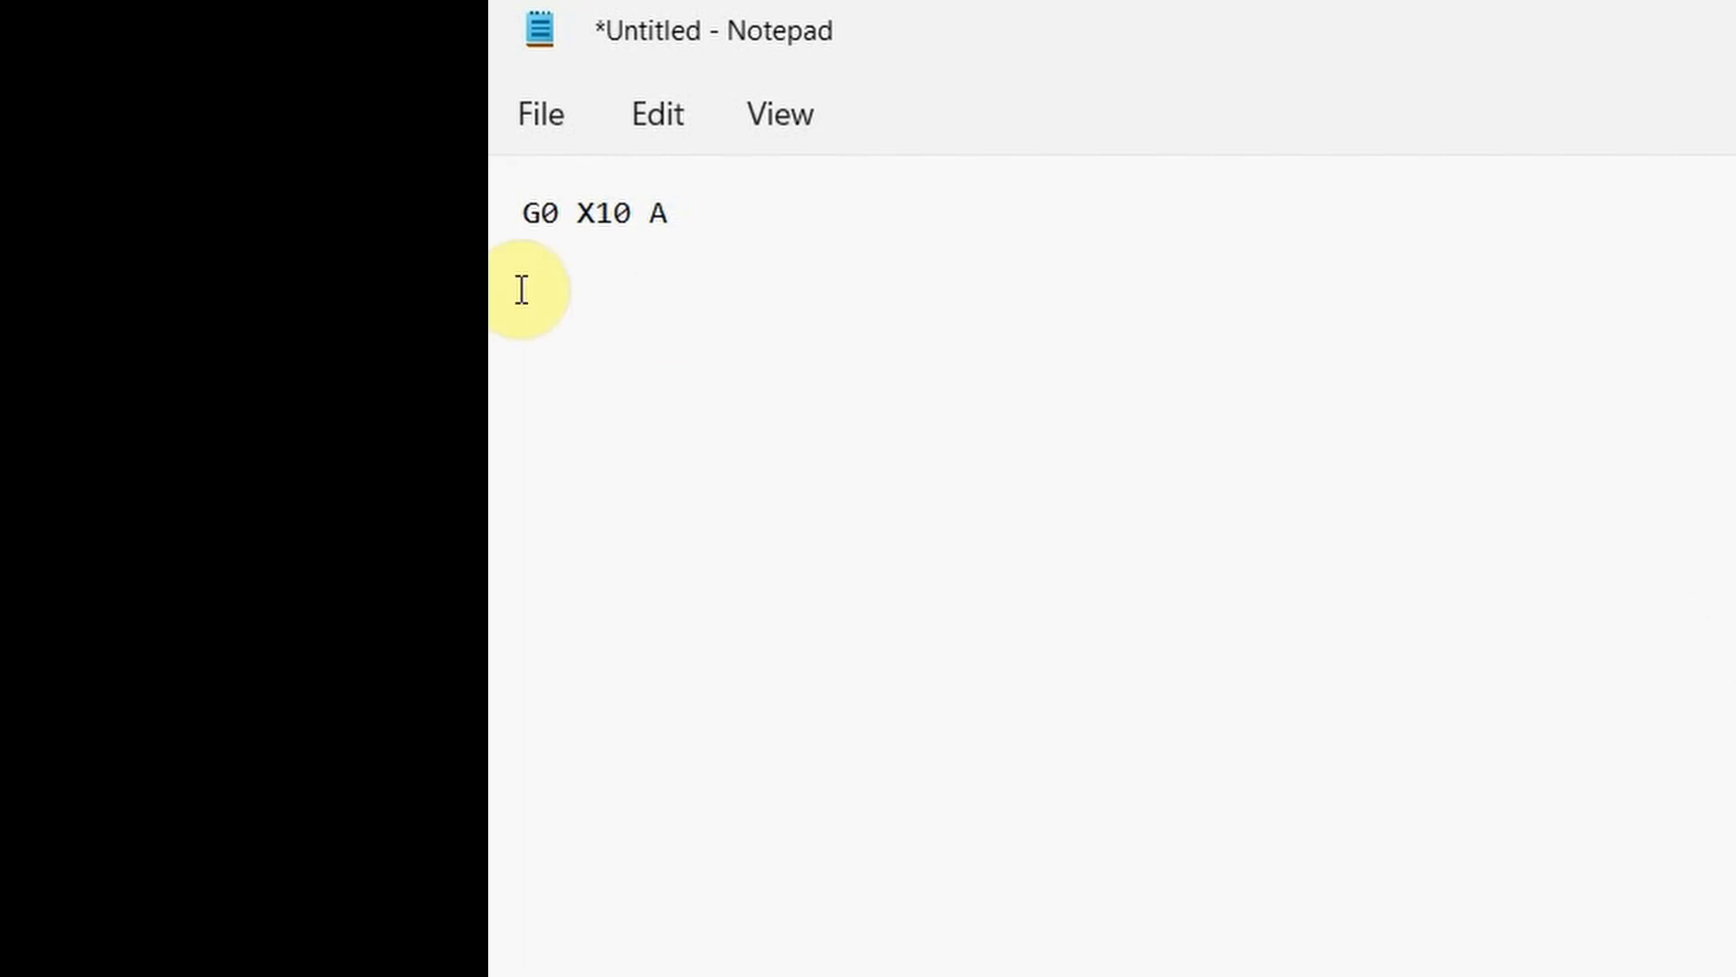
- Complete the line as G0 X10 A-90000, making the 90,000-degree rotation negative
text(90)
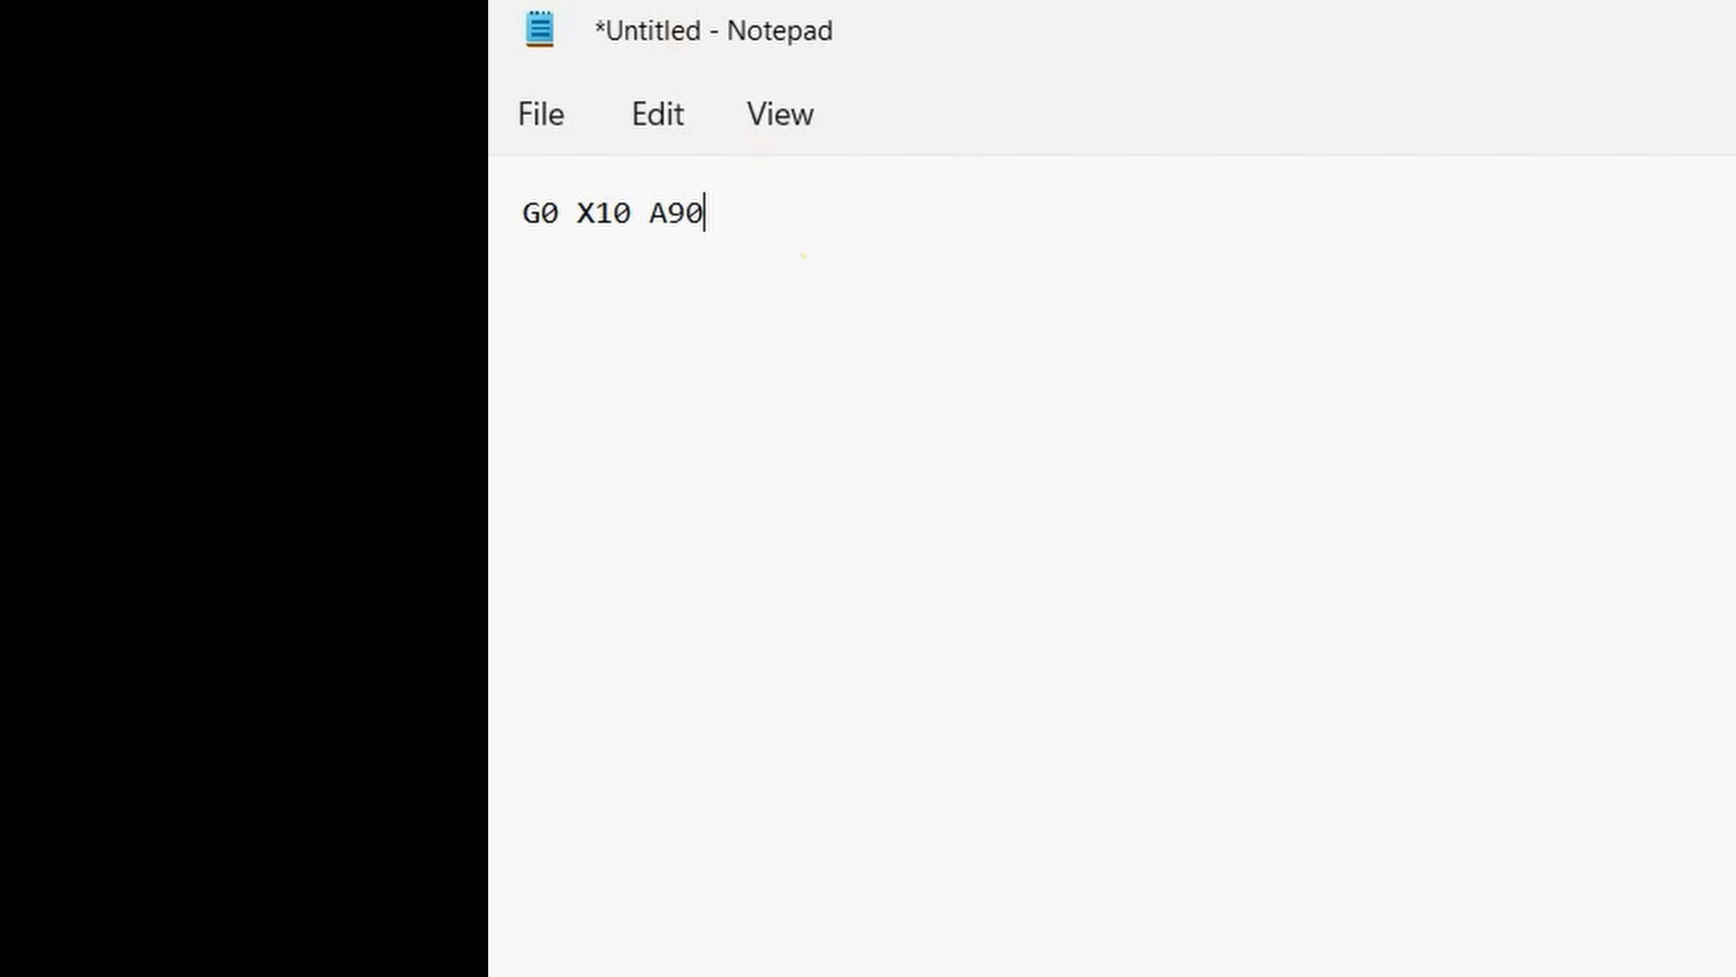
text(000)
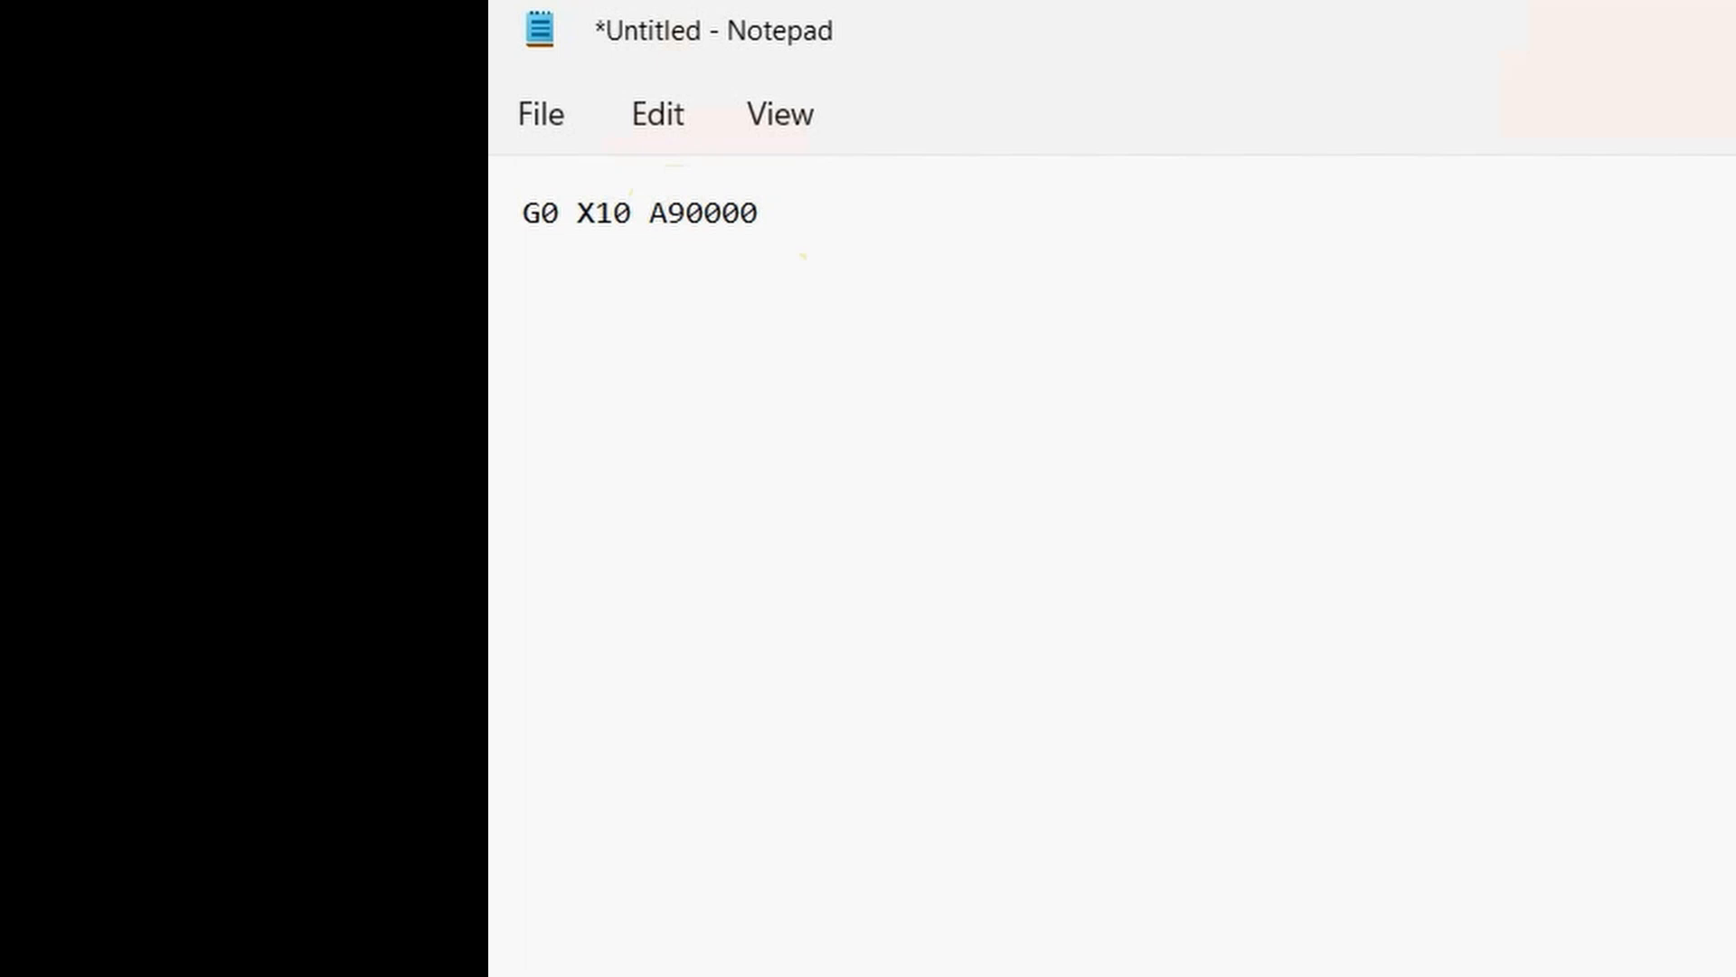
text(-)
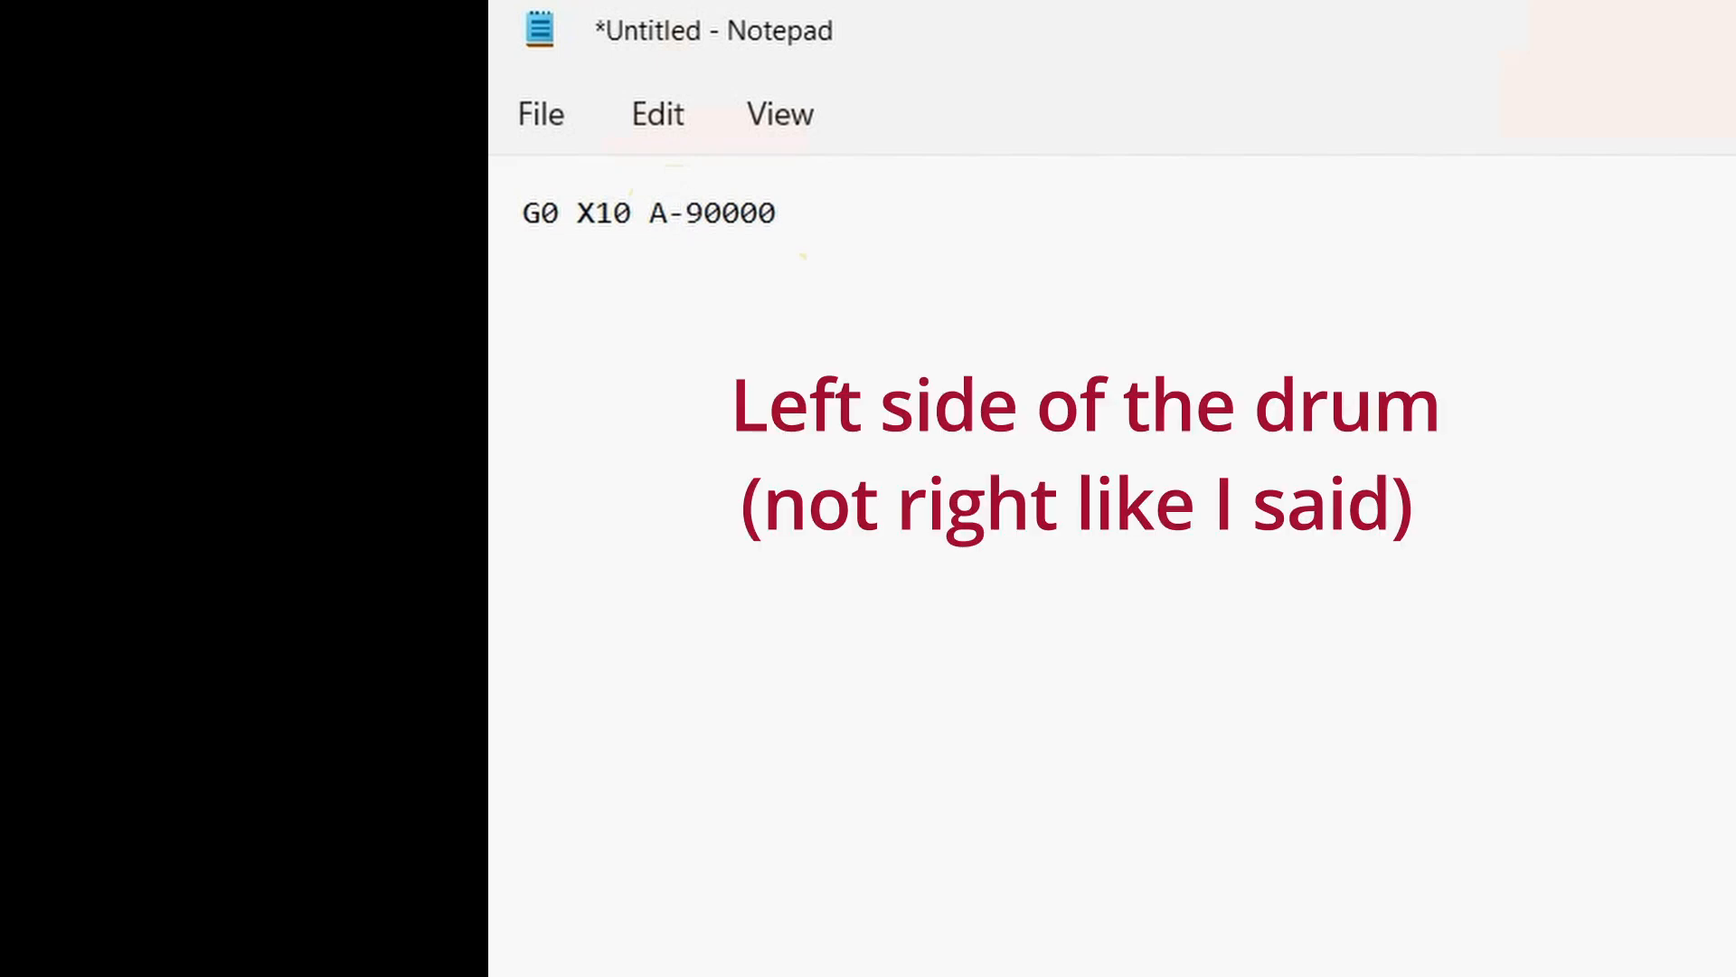
click(691, 213)
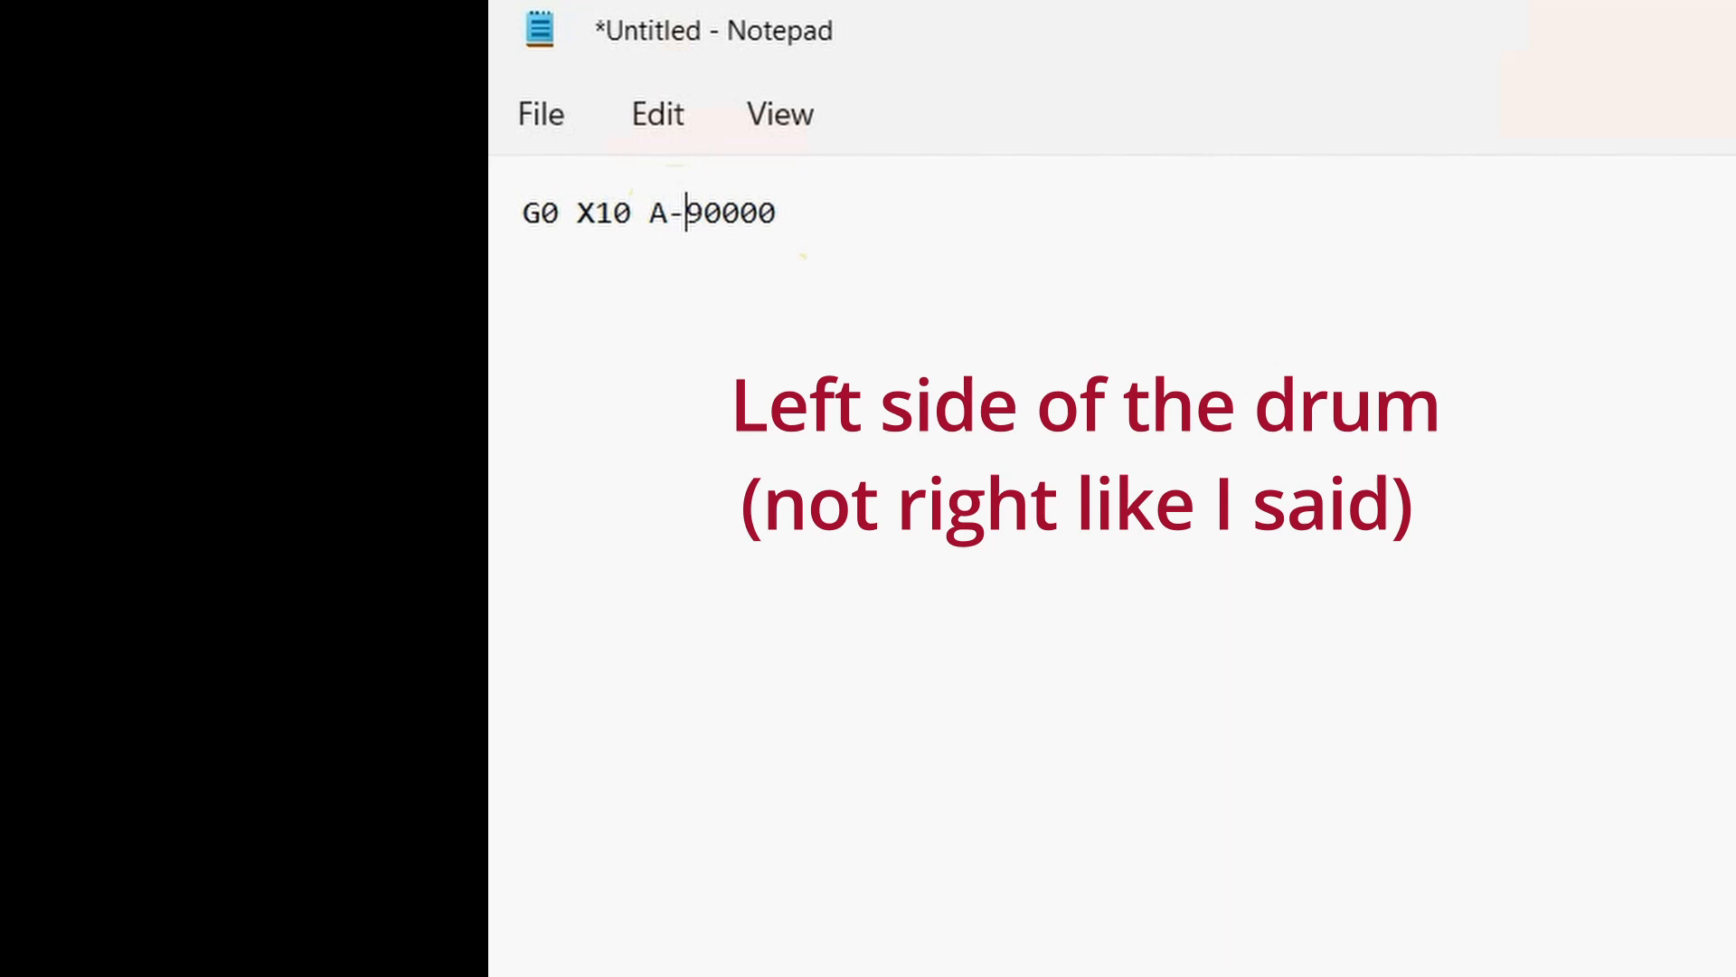